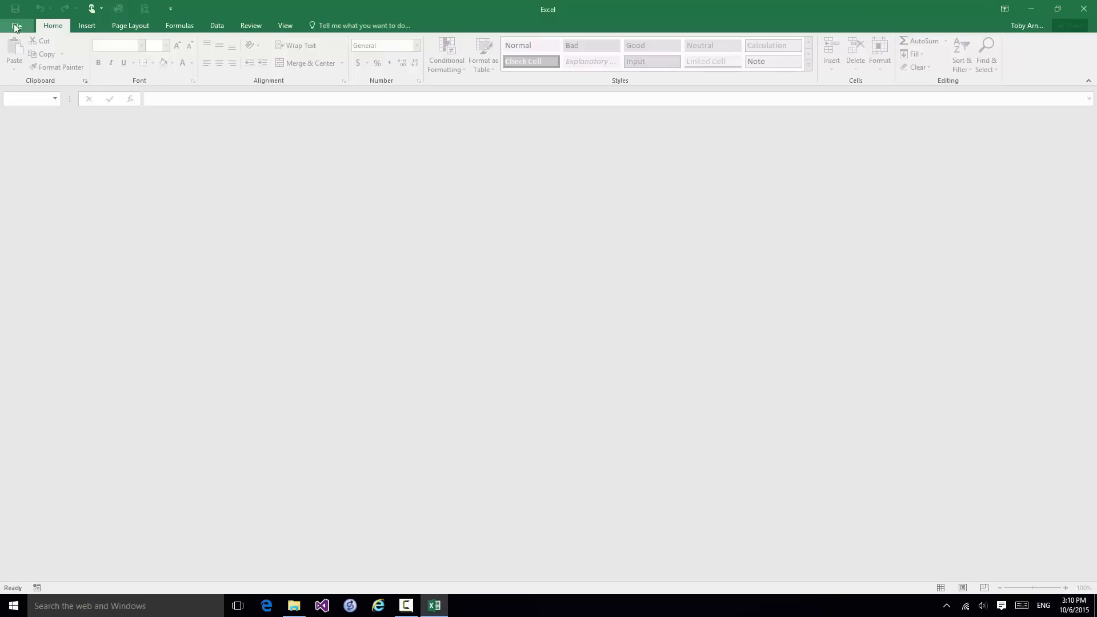
Show the Backstage Open page listing recent workbooks such as Demo 1.xlsx.
{"action": "left_click", "coordinate": [17, 25]}
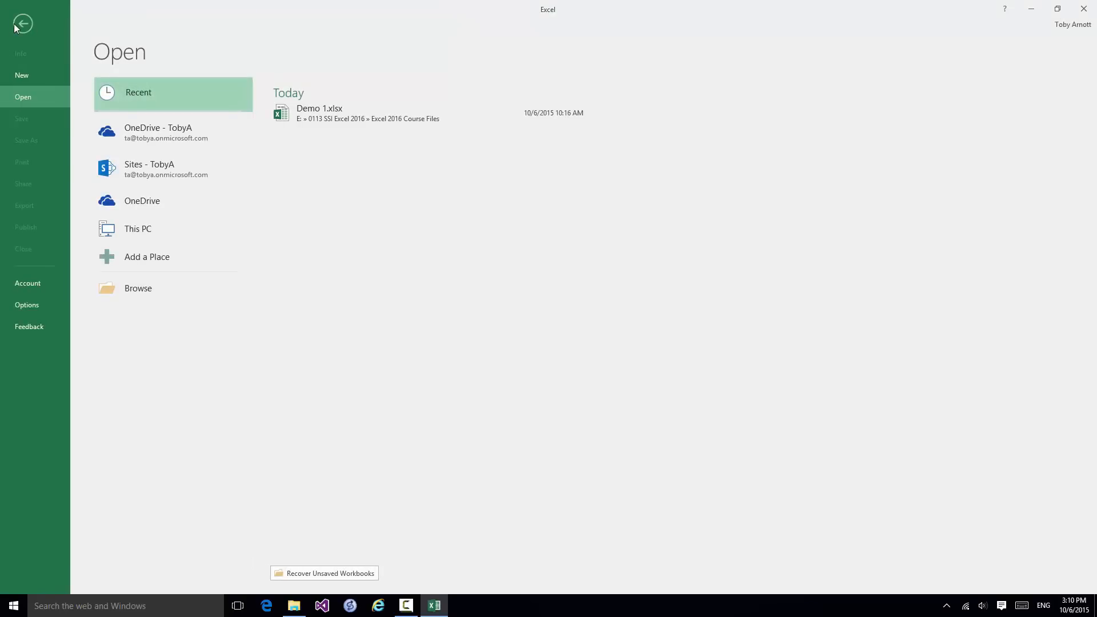
{"action": "mouse_move", "coordinate": [25, 101]}
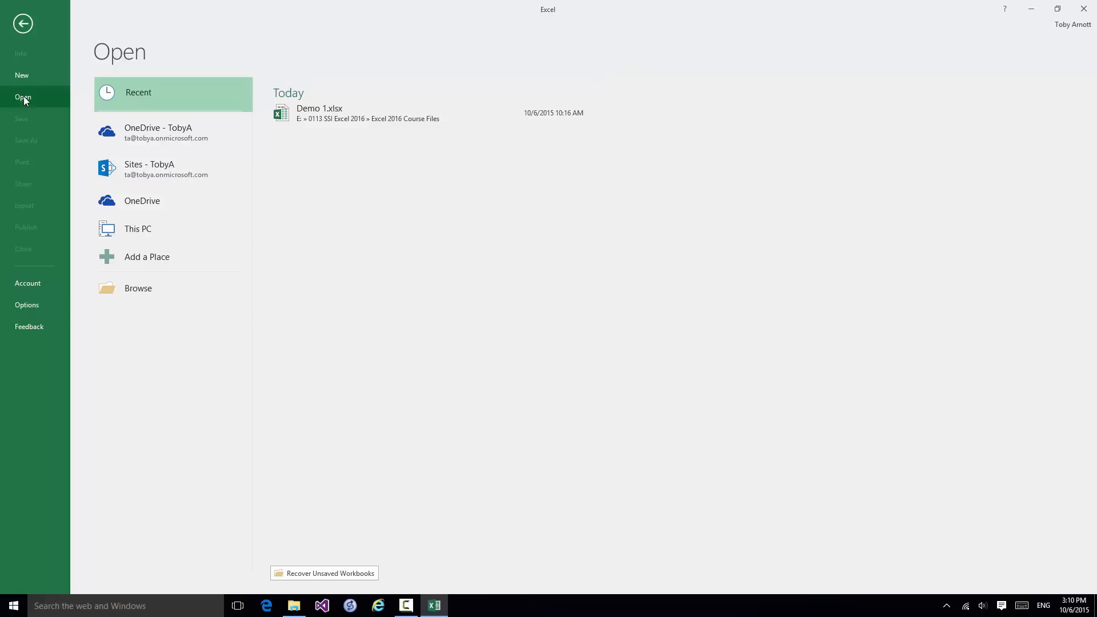
{"action": "mouse_move", "coordinate": [374, 116]}
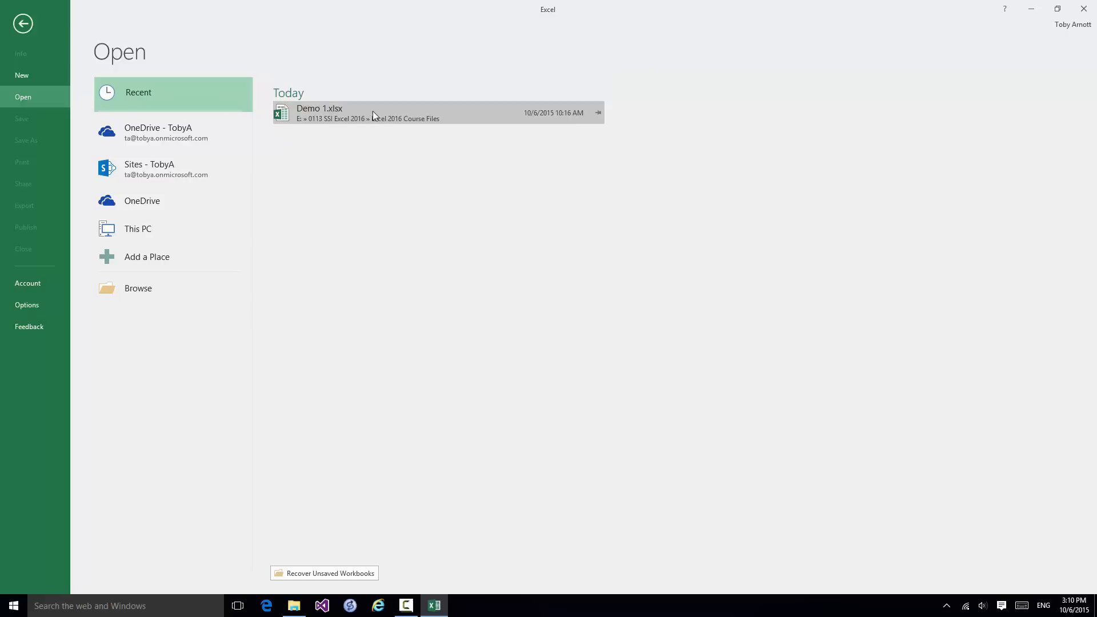
Open Demo 1.xlsx from Recent and select G7:J7 holding 23, 19, 62 and an empty cell.
{"action": "left_click", "coordinate": [319, 112]}
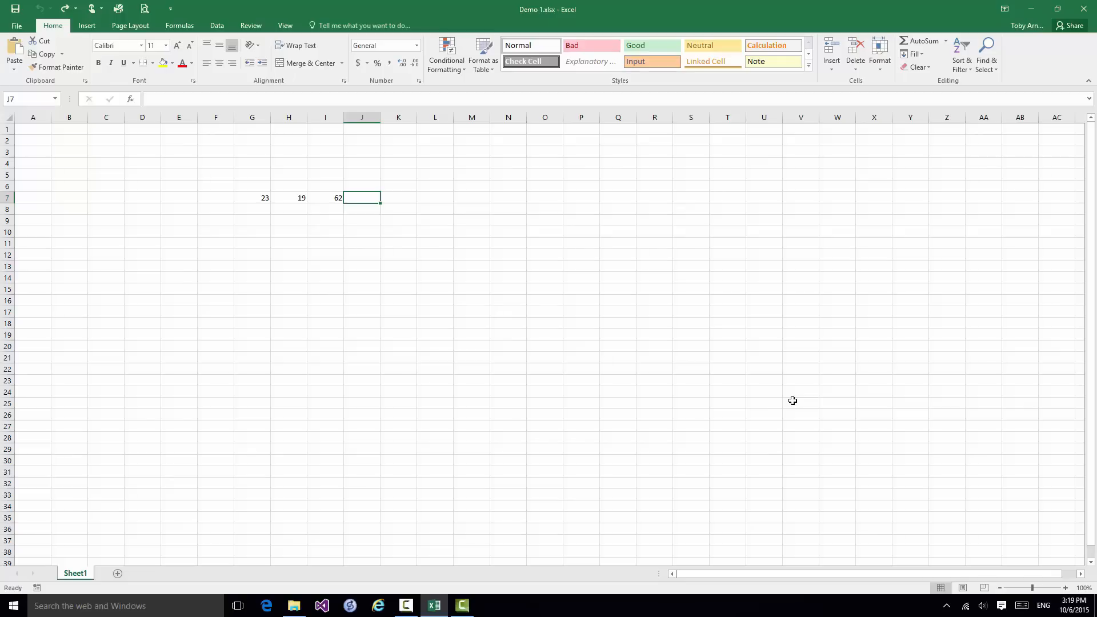
{"action": "mouse_move", "coordinate": [253, 199]}
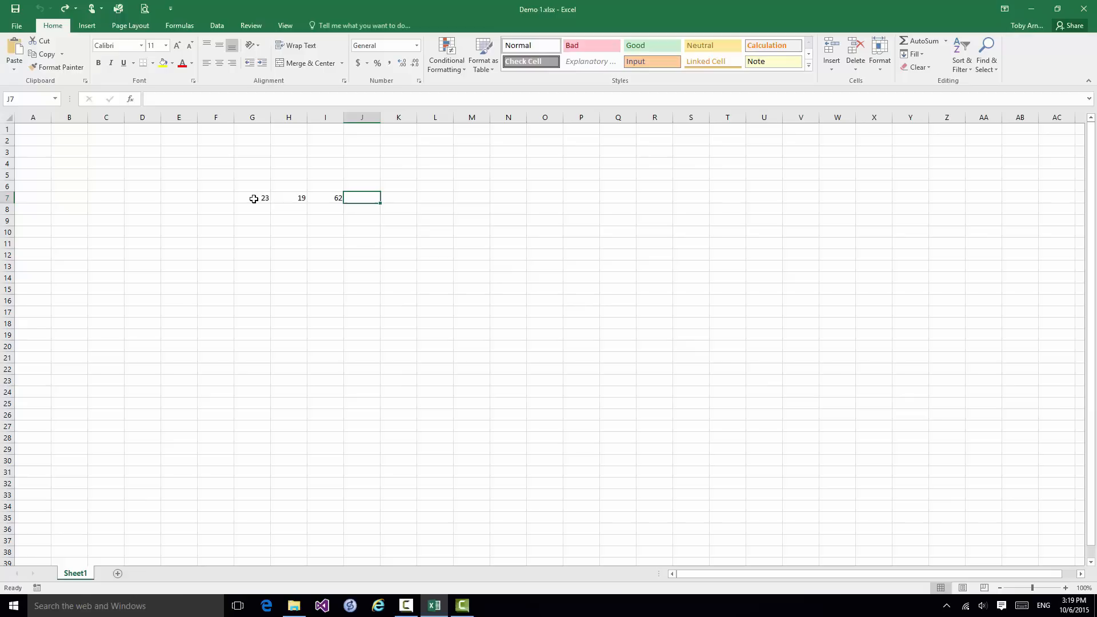
{"action": "left_click", "coordinate": [251, 197]}
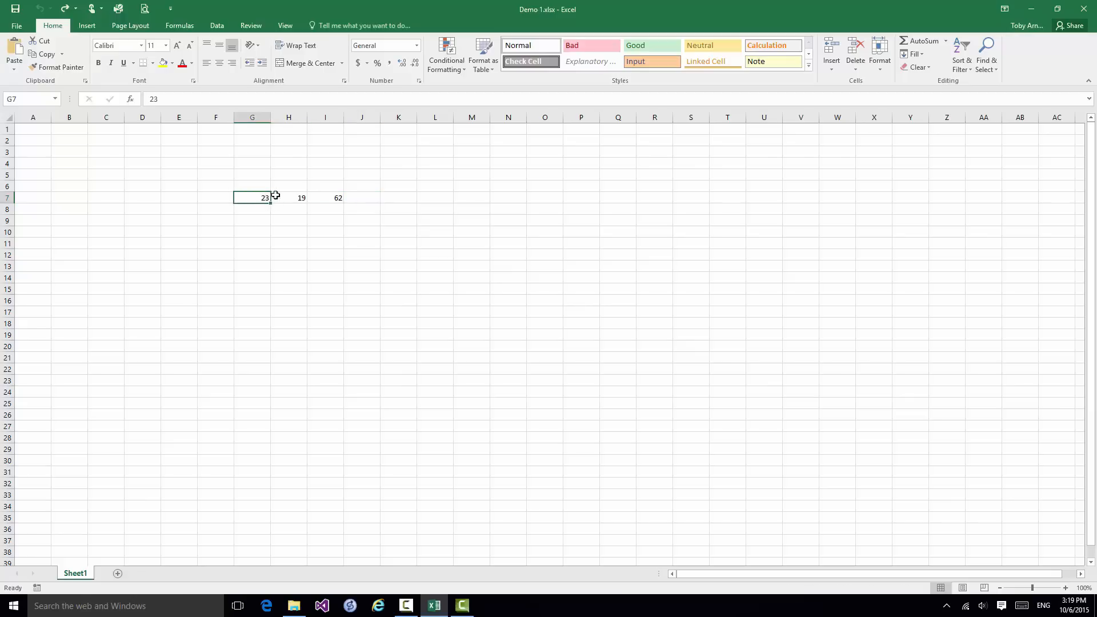
{"action": "left_click_drag", "start_coordinate": [251, 198], "coordinate": [325, 198]}
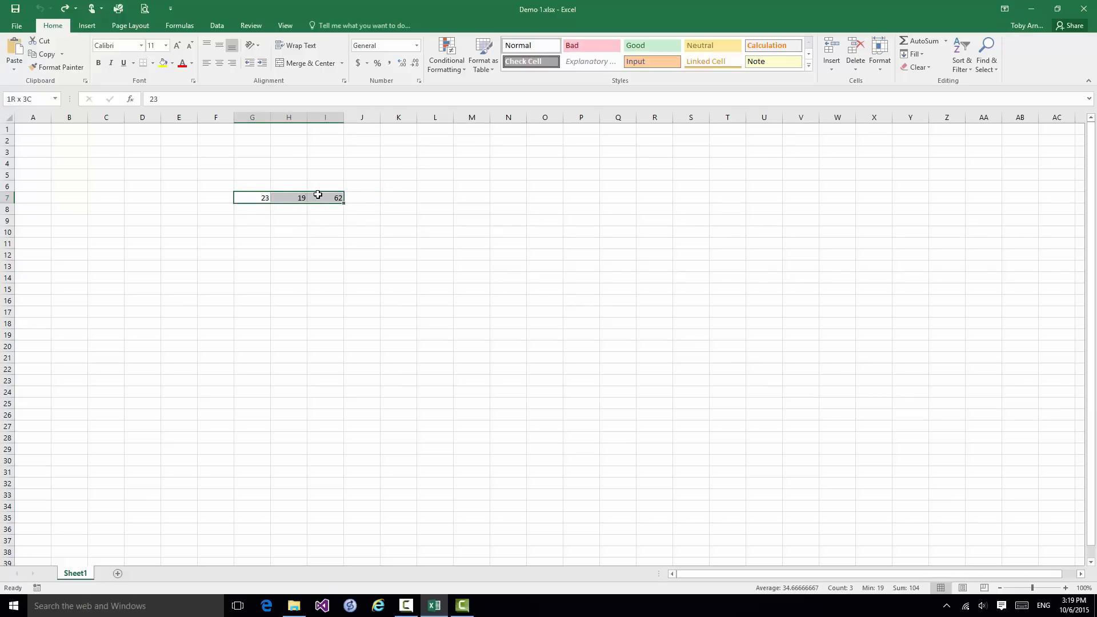
{"action": "mouse_move", "coordinate": [343, 199]}
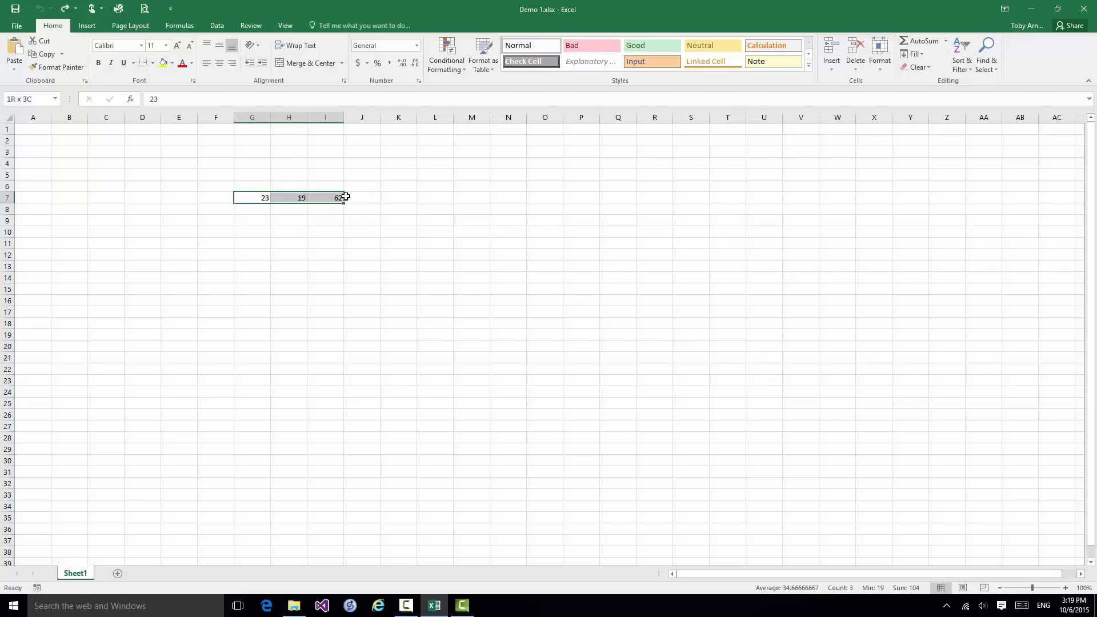
{"action": "left_click_drag", "start_coordinate": [336, 197], "coordinate": [362, 198]}
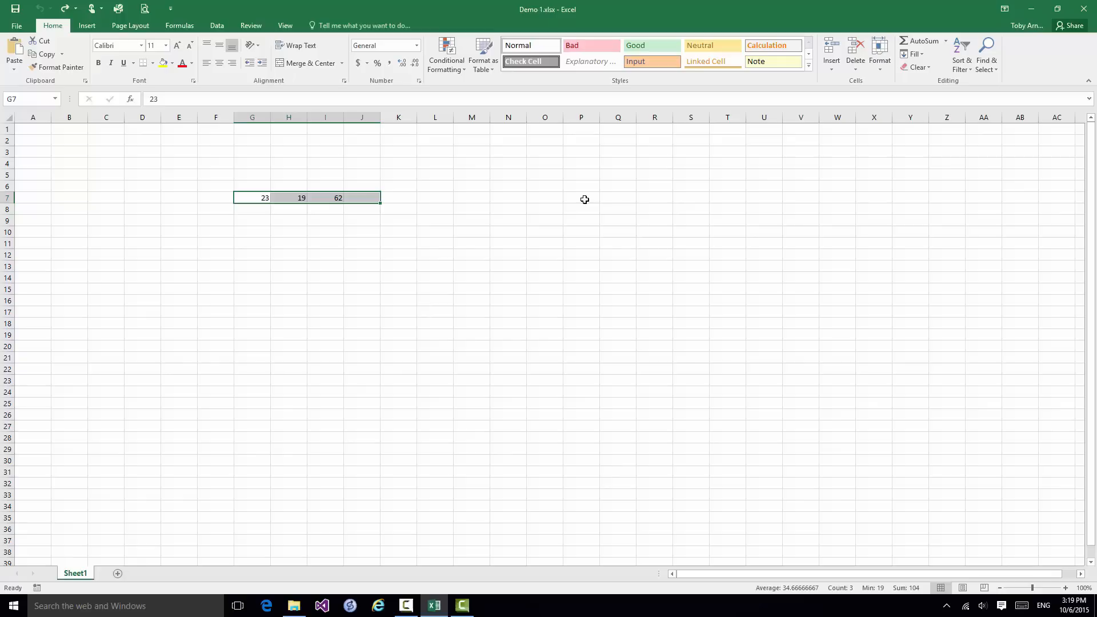
{"action": "mouse_move", "coordinate": [568, 185]}
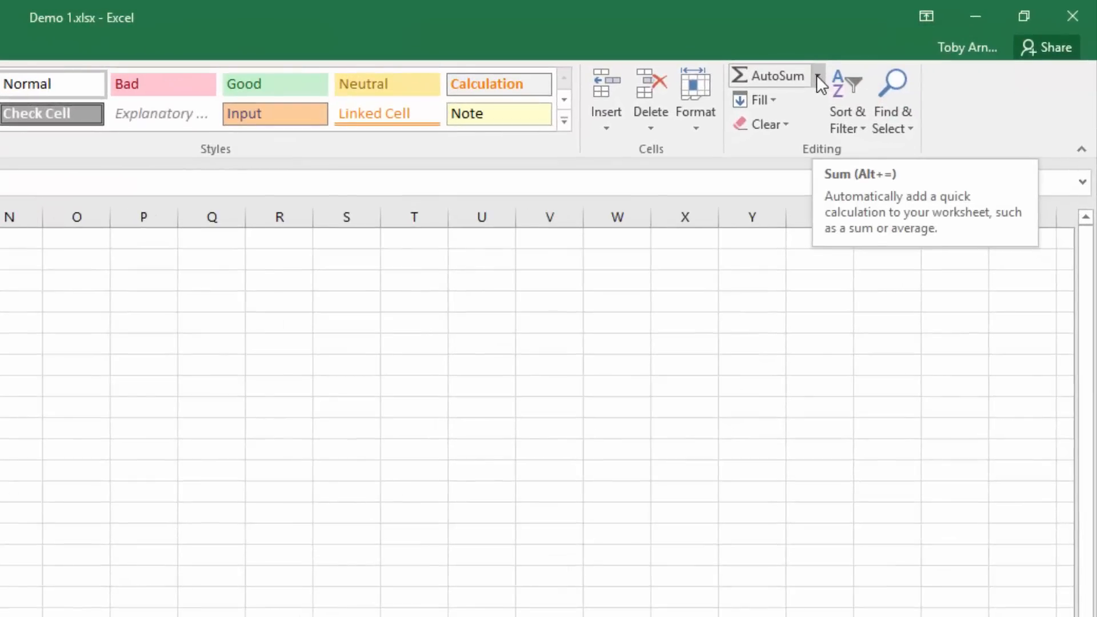
Show the AutoSum list of quick calculations for the selected row 7 numbers.
{"action": "left_click", "coordinate": [816, 78]}
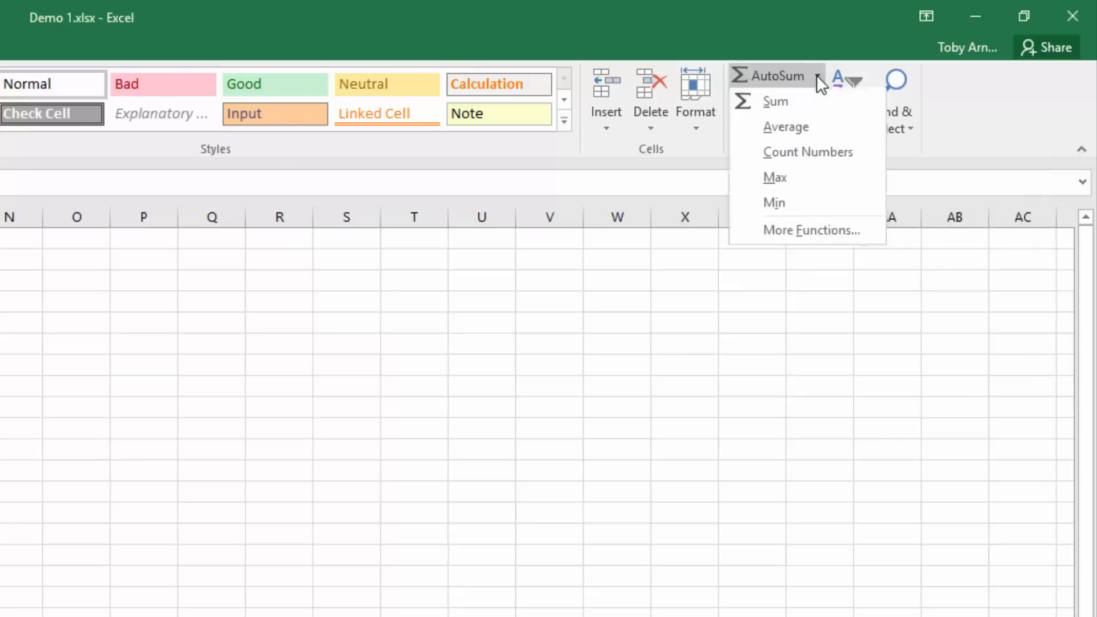
{"action": "mouse_move", "coordinate": [802, 104]}
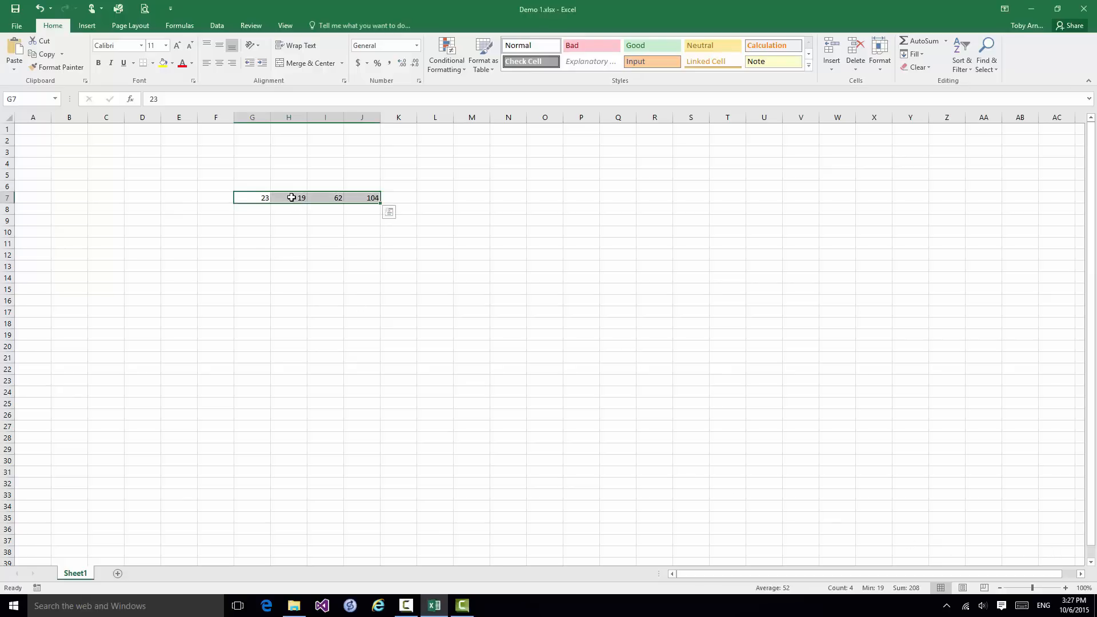
Overwrite the 19 in cell H7 with 79 and confirm it.
{"action": "left_click", "coordinate": [289, 198]}
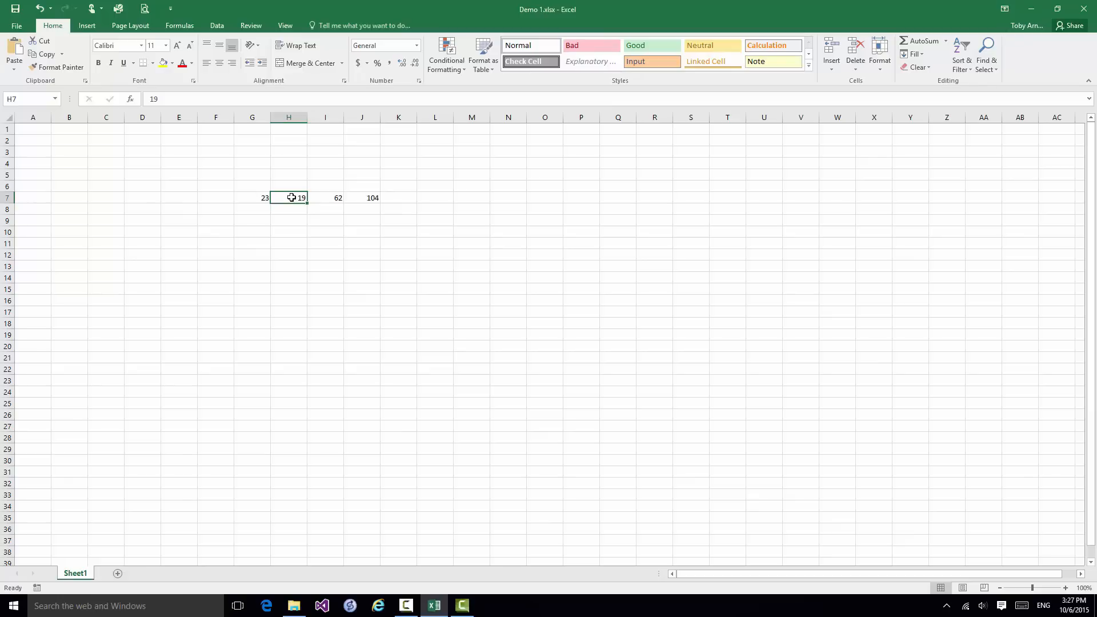
{"action": "mouse_move", "coordinate": [307, 254]}
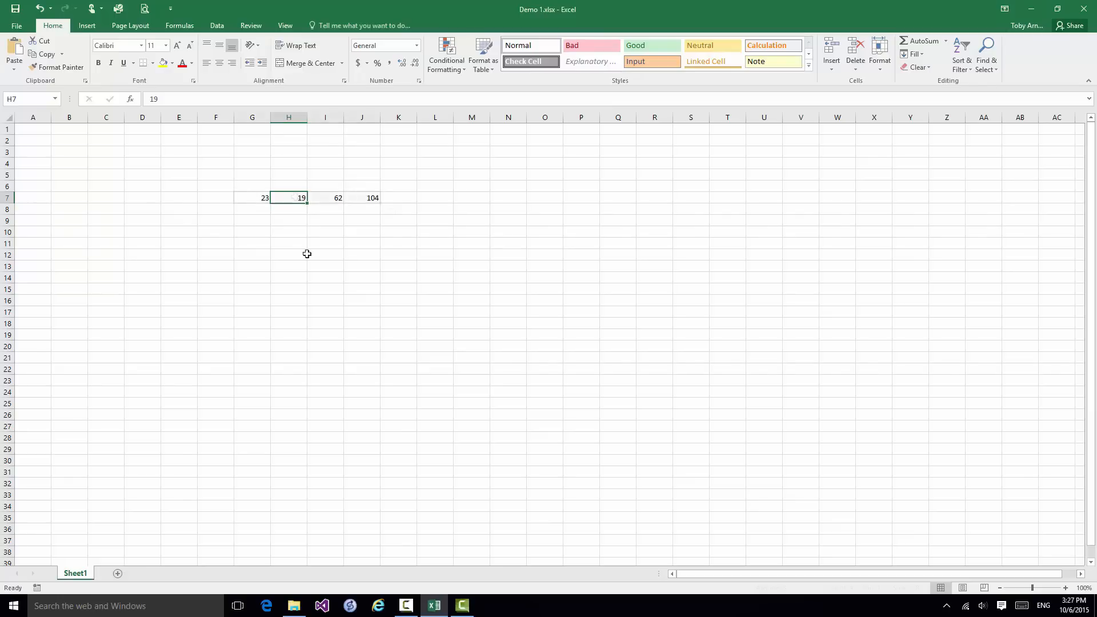
{"action": "mouse_move", "coordinate": [299, 211]}
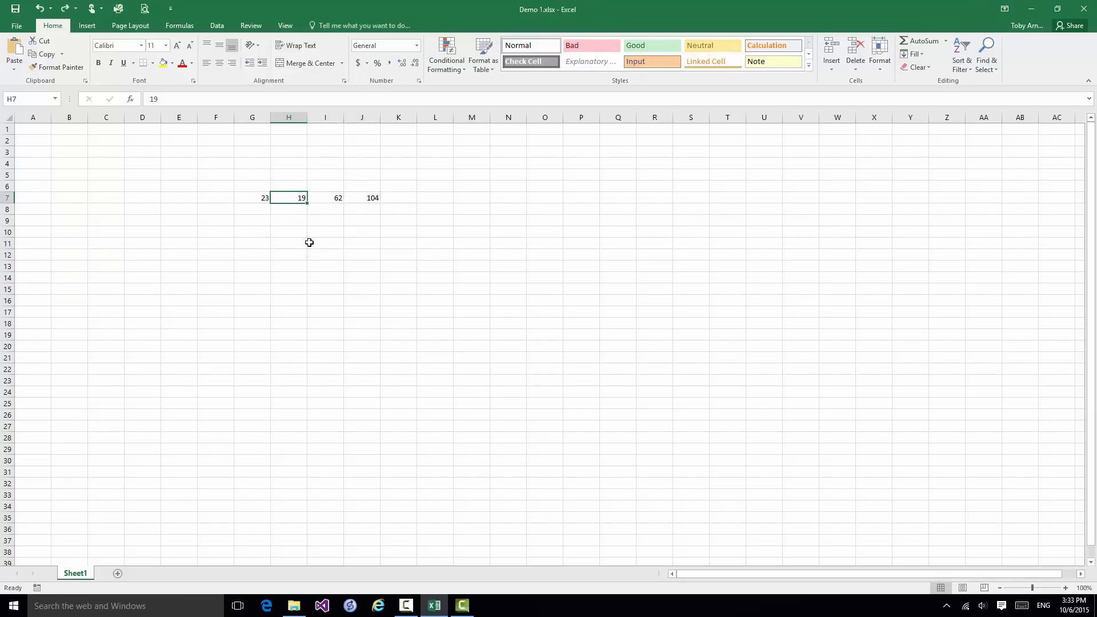
{"action": "type", "text": "7"}
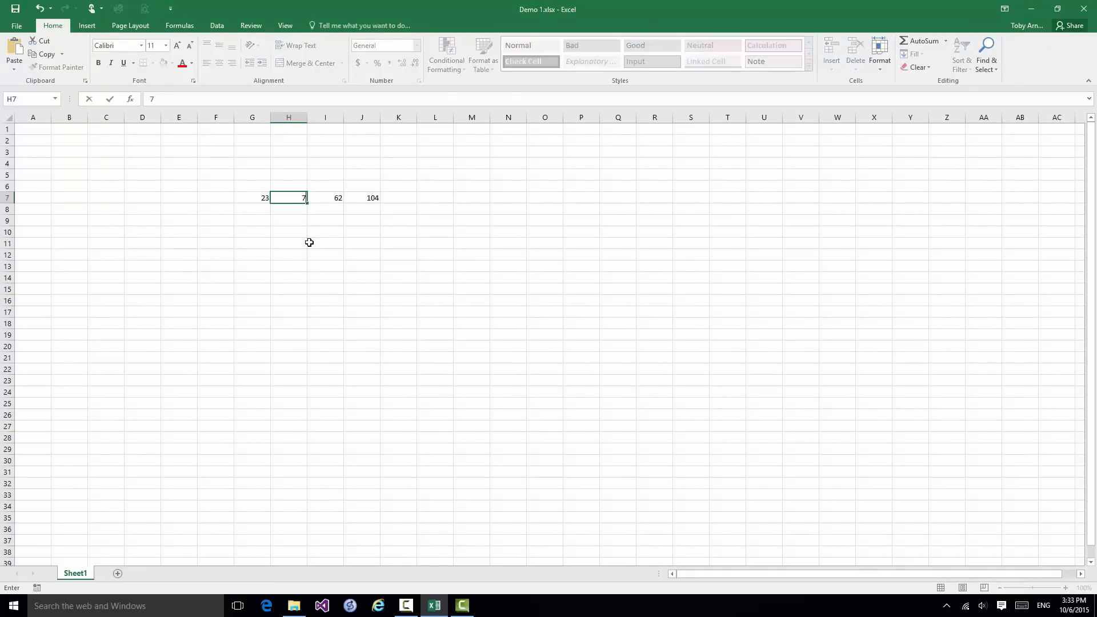
{"action": "type", "text": "9"}
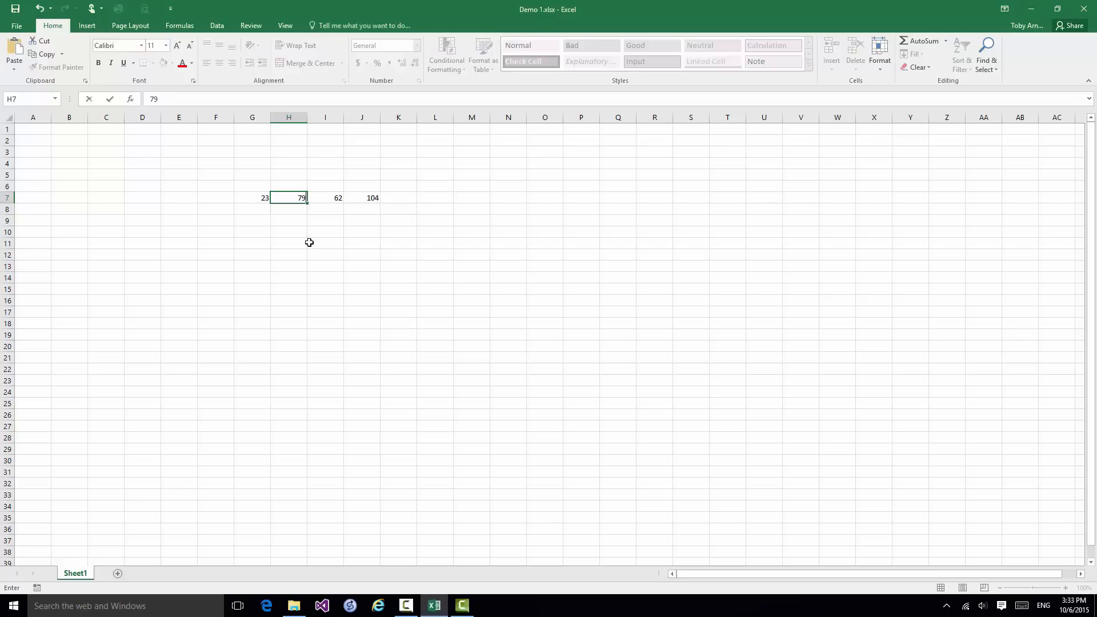
{"action": "mouse_move", "coordinate": [331, 231]}
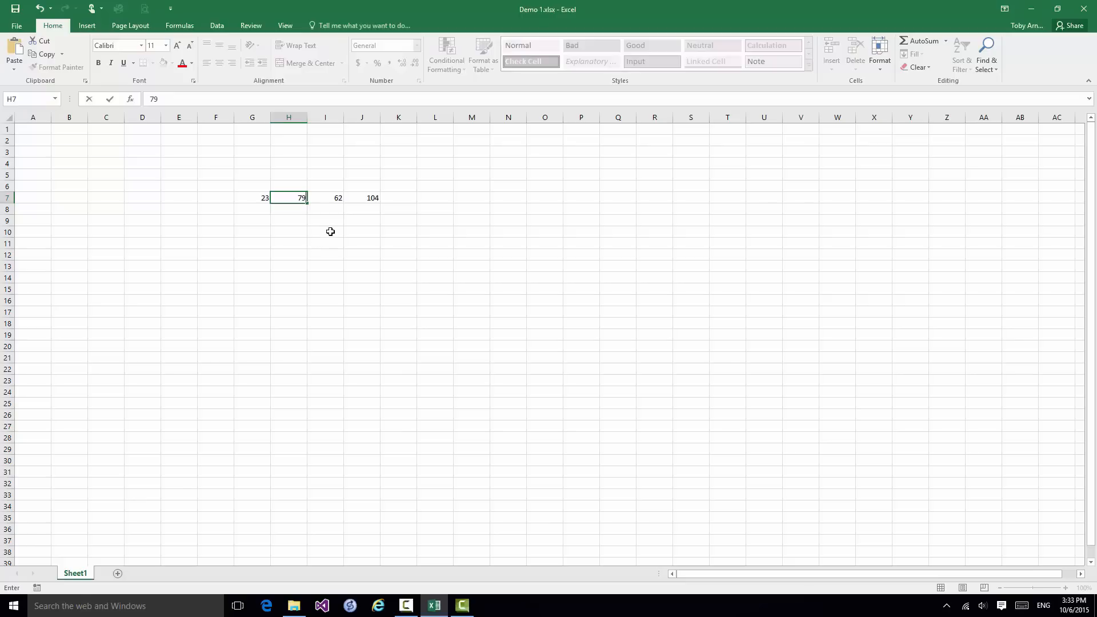
{"action": "left_click", "coordinate": [324, 231]}
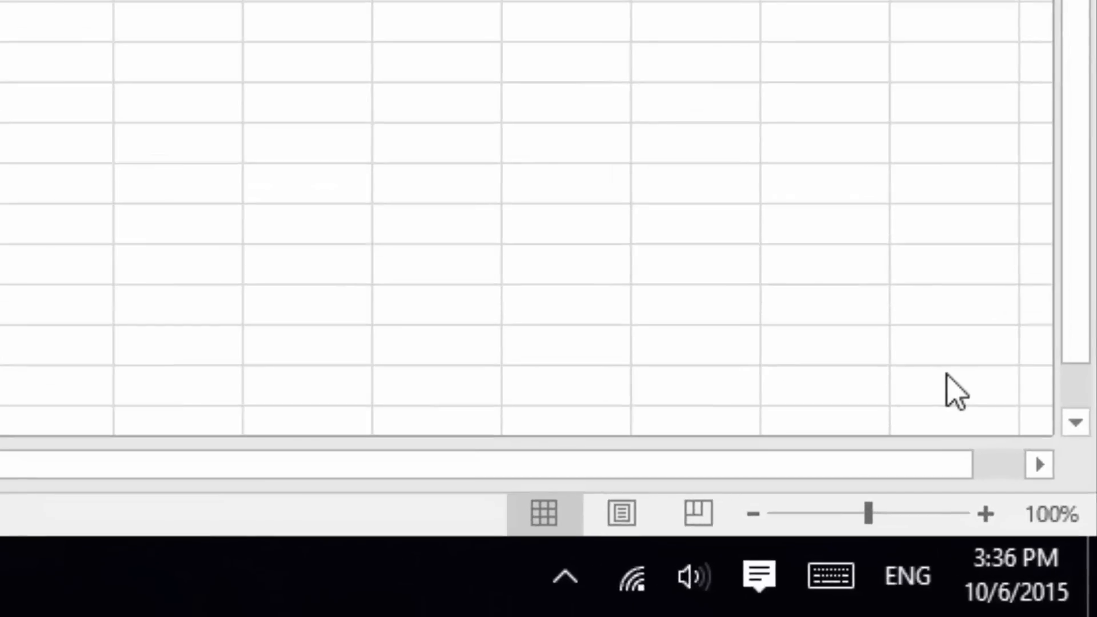
{"action": "mouse_move", "coordinate": [794, 531]}
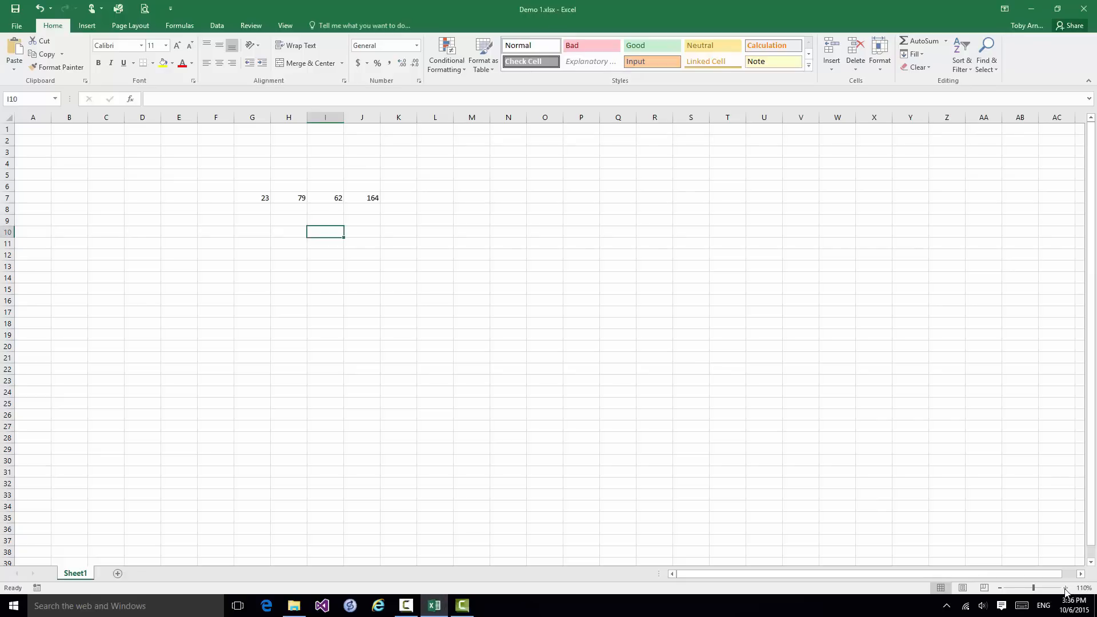
Zoom in three steps with the status-bar + button so row 7 appears larger.
{"action": "left_click", "coordinate": [1063, 588]}
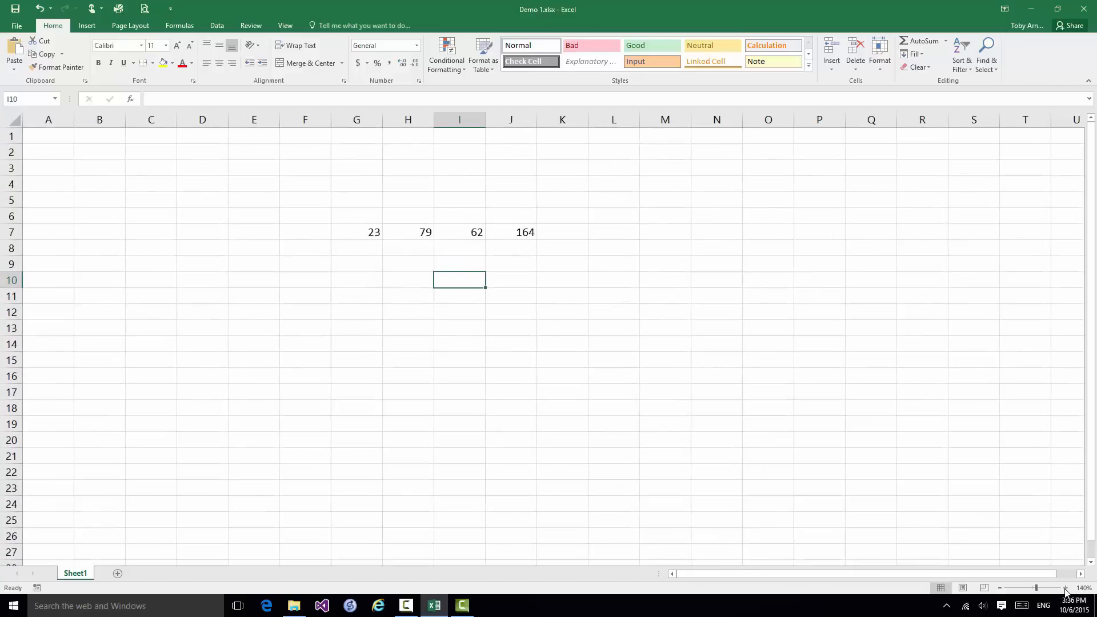
{"action": "left_click", "coordinate": [1063, 588]}
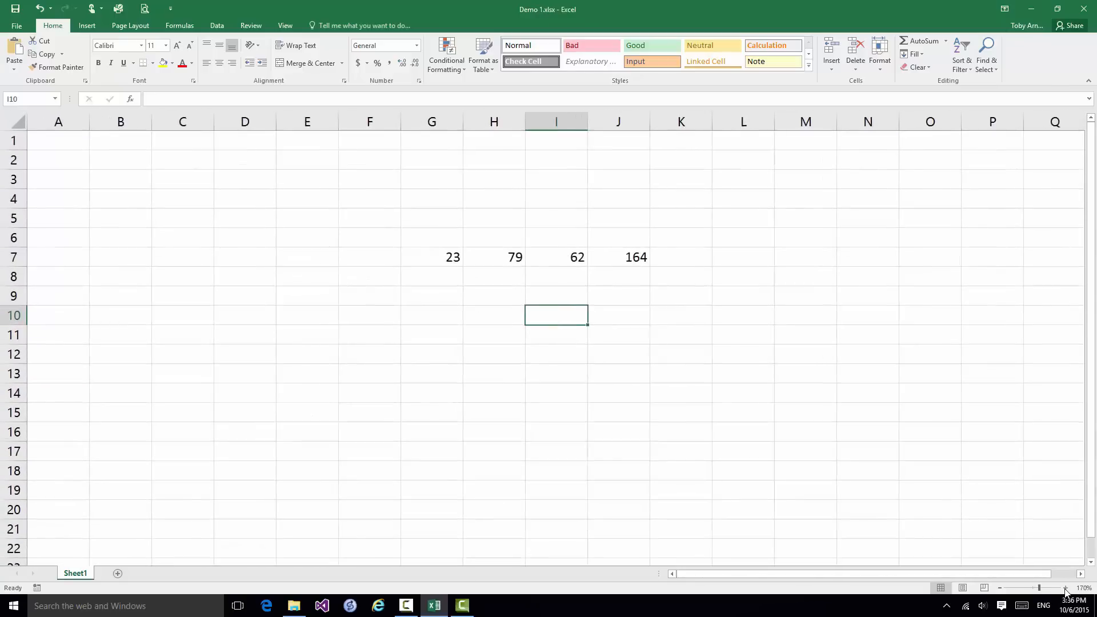
{"action": "left_click", "coordinate": [1054, 587]}
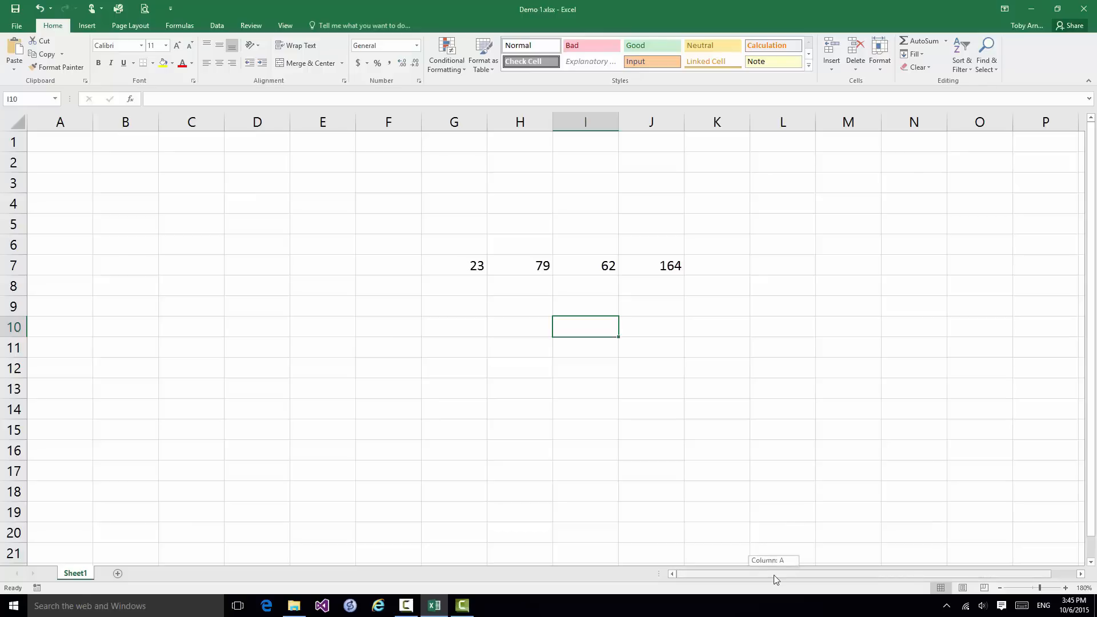
{"action": "mouse_move", "coordinate": [702, 578]}
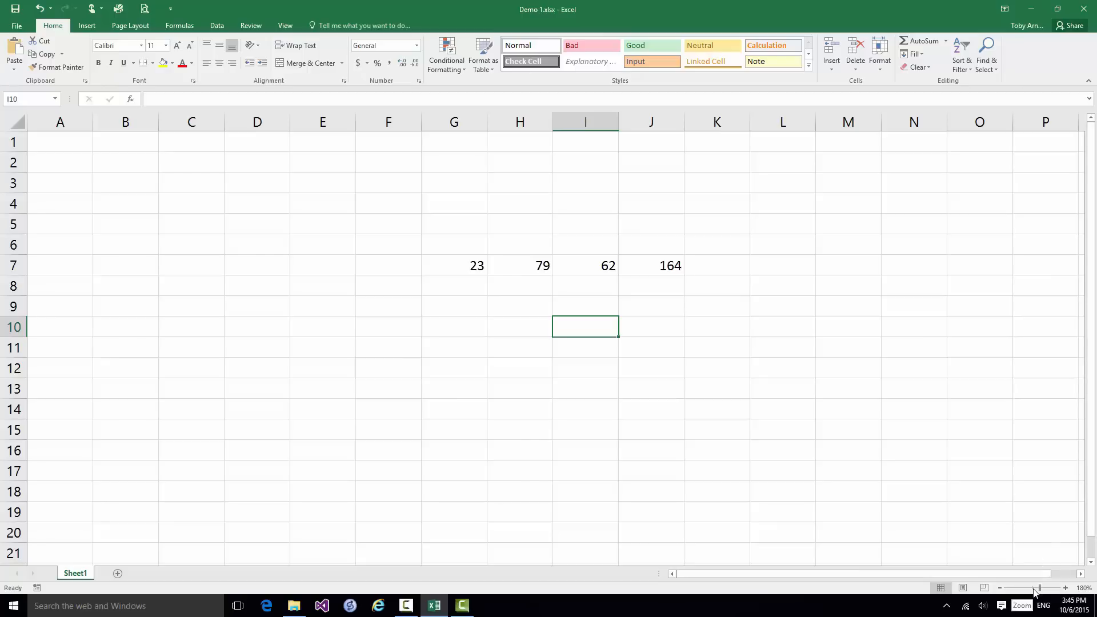
Slide the status-bar zoom back to about 100%.
{"action": "left_click_drag", "start_coordinate": [1039, 587], "coordinate": [1035, 587]}
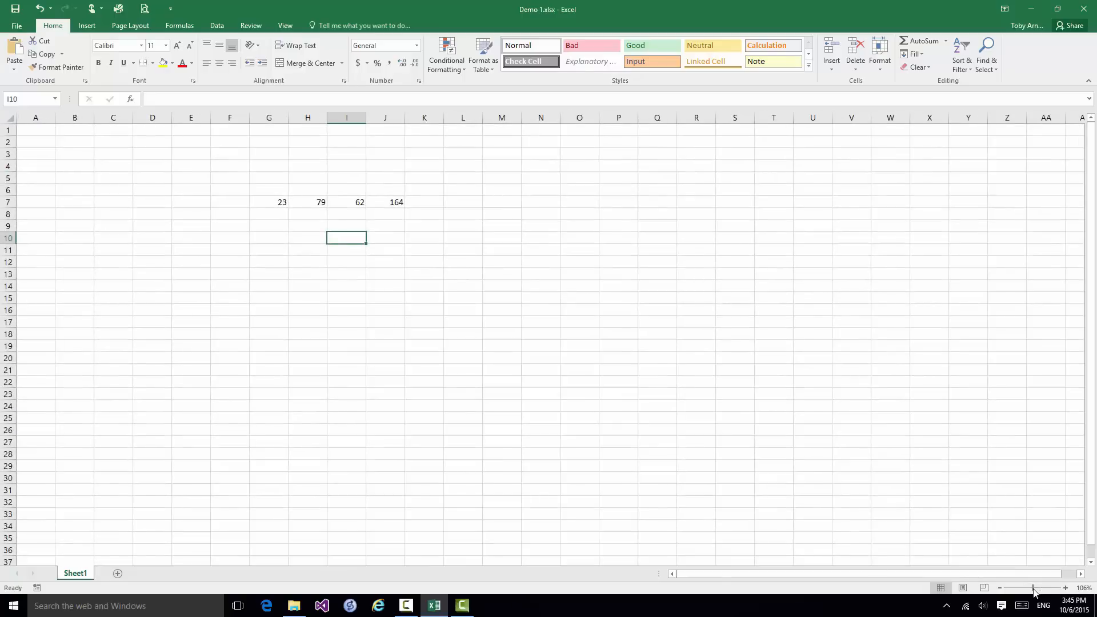
{"action": "mouse_move", "coordinate": [545, 360]}
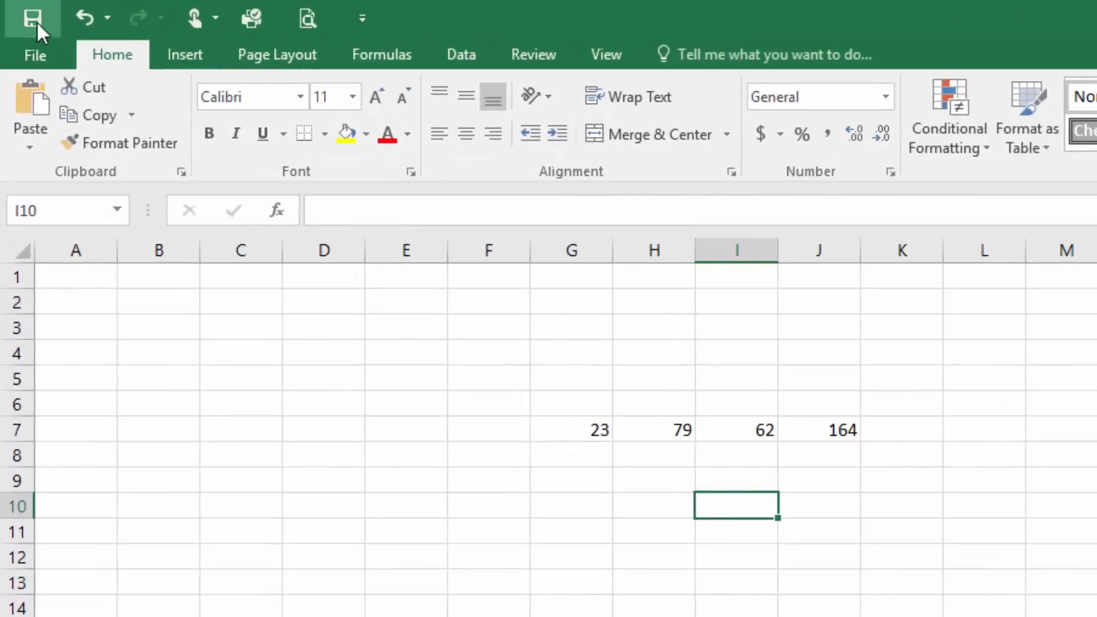
{"action": "mouse_move", "coordinate": [32, 19]}
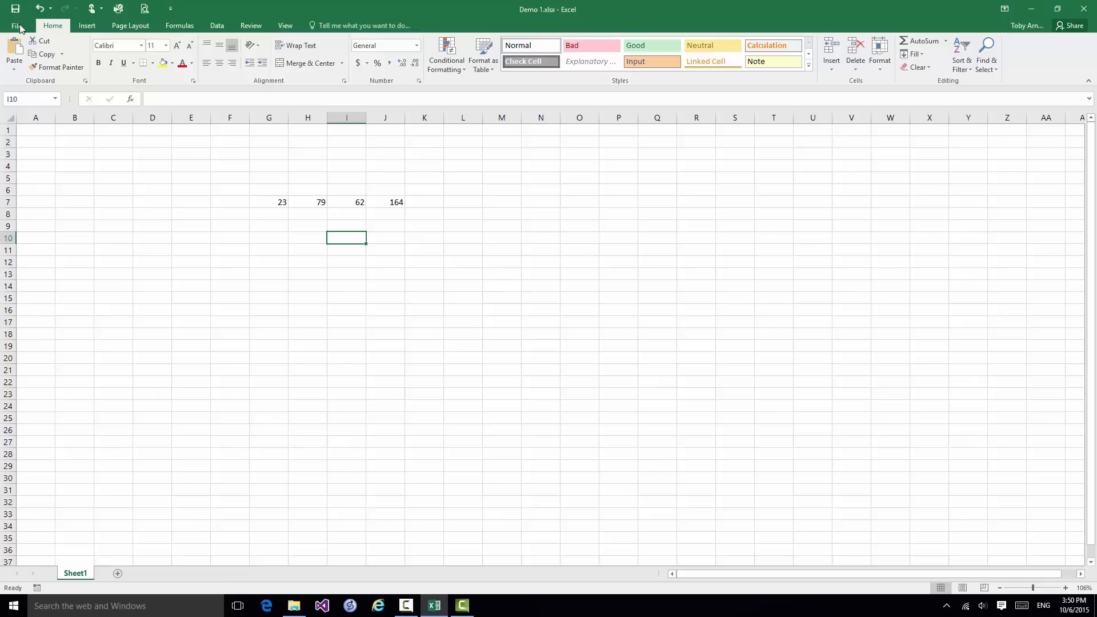
Create a new blank workbook, Book2, alongside Demo 1.
{"action": "left_click", "coordinate": [16, 25]}
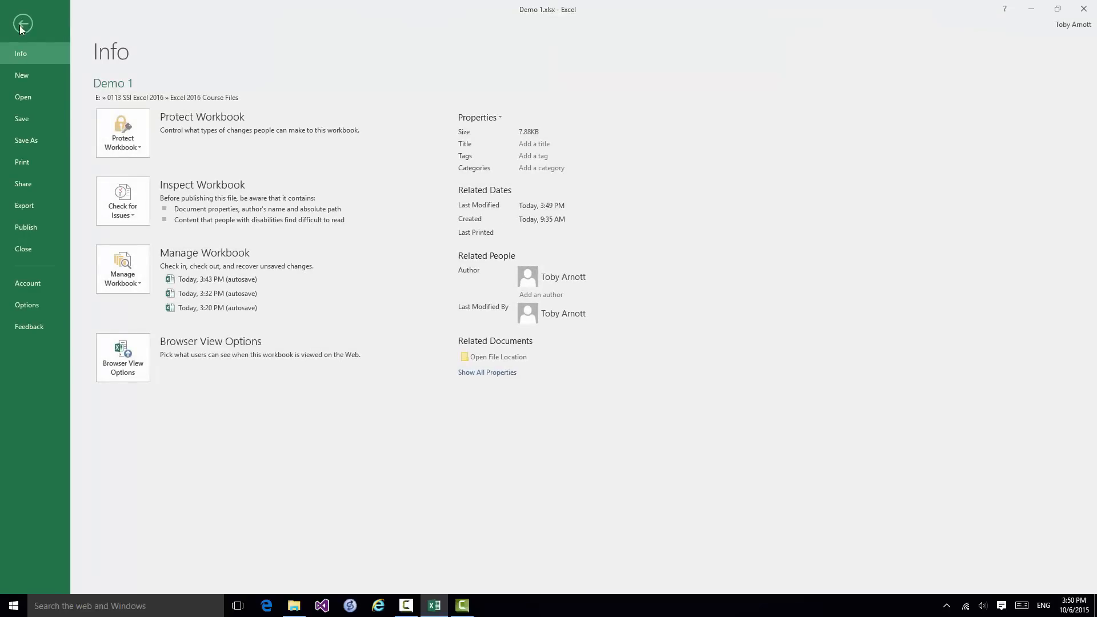
{"action": "left_click", "coordinate": [22, 76]}
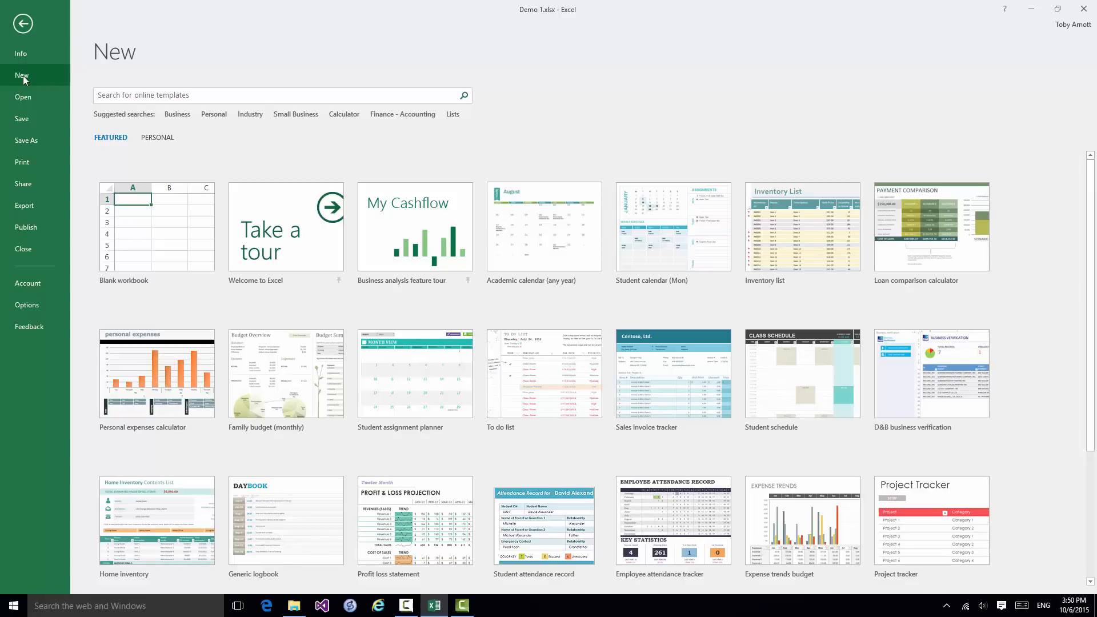
{"action": "mouse_move", "coordinate": [189, 411]}
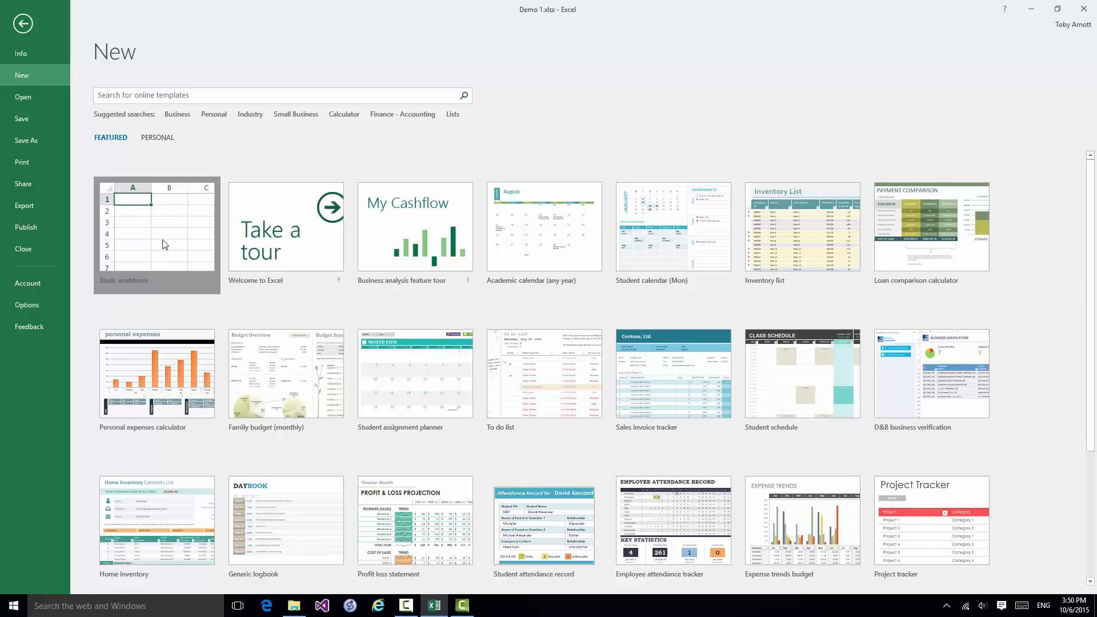
{"action": "left_click", "coordinate": [157, 235]}
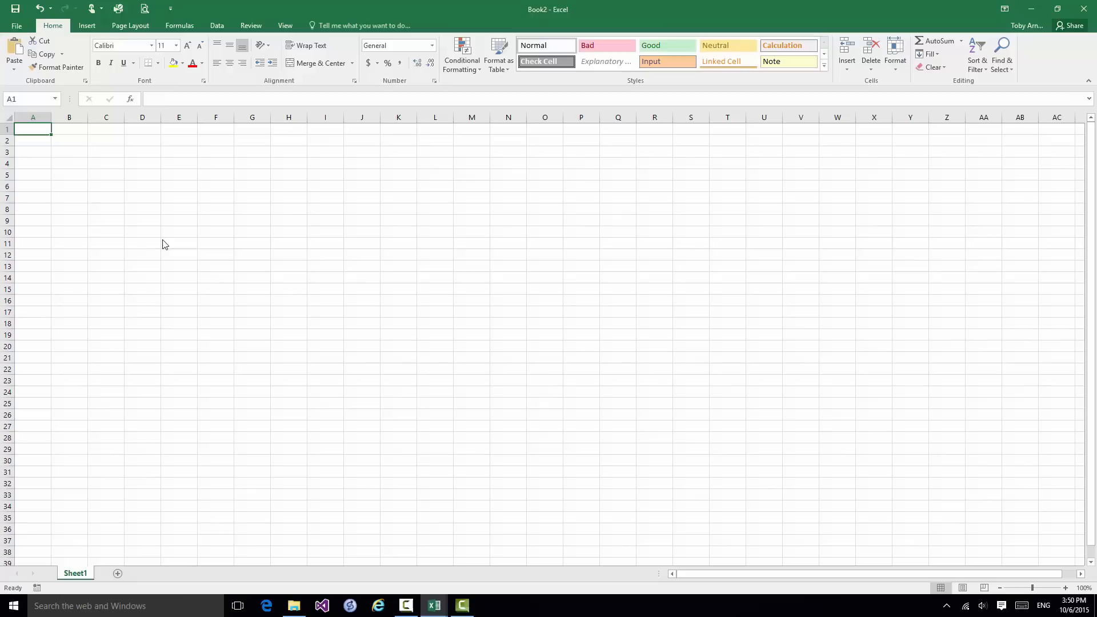
{"action": "mouse_move", "coordinate": [163, 239]}
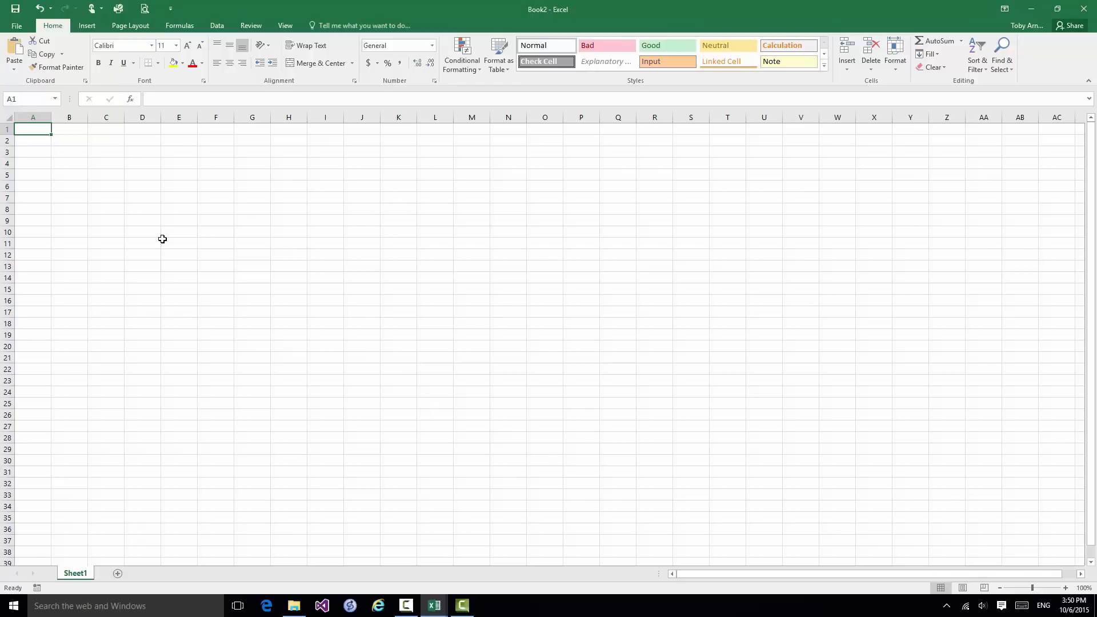
Type January into D3 and February into D4 of Book2.
{"action": "type", "text": "January"}
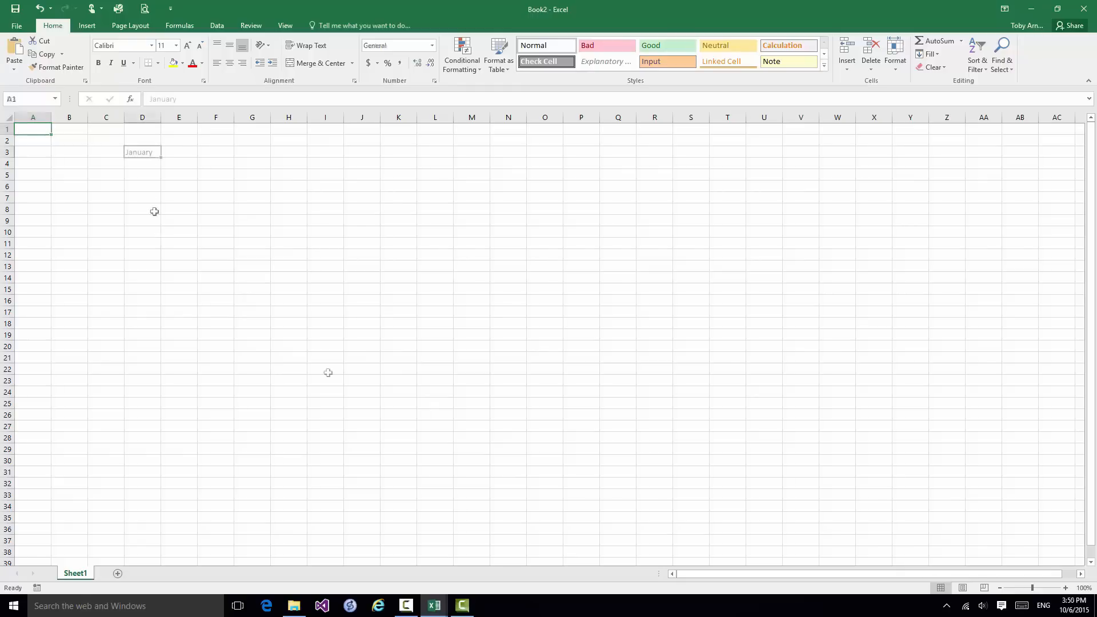
{"action": "left_click", "coordinate": [141, 152]}
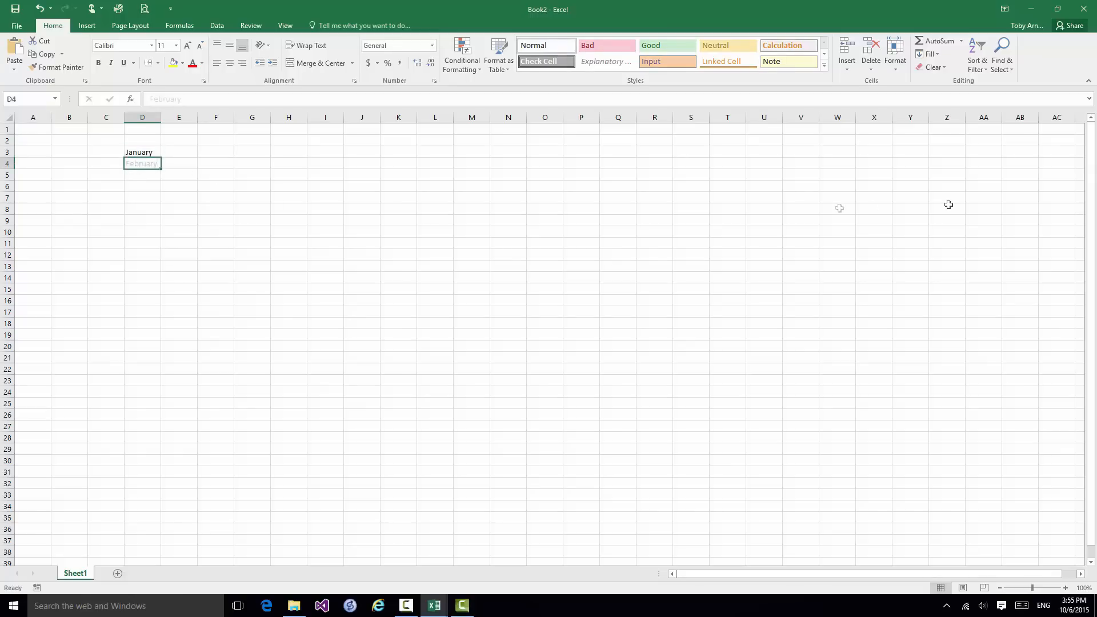
{"action": "double_click", "coordinate": [141, 163]}
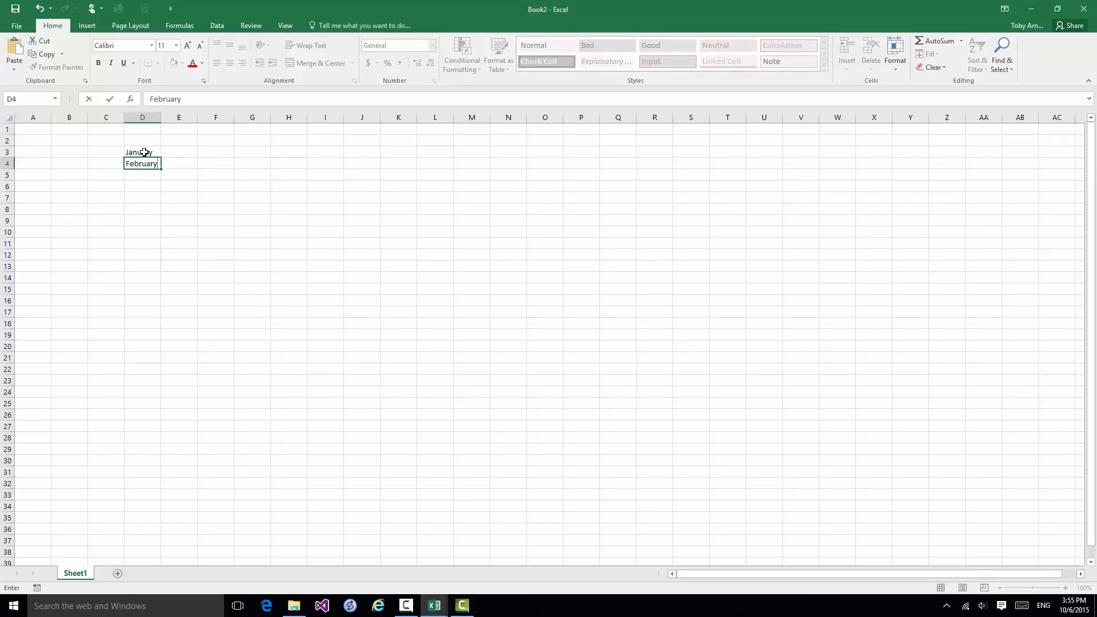
{"action": "left_click", "coordinate": [142, 152]}
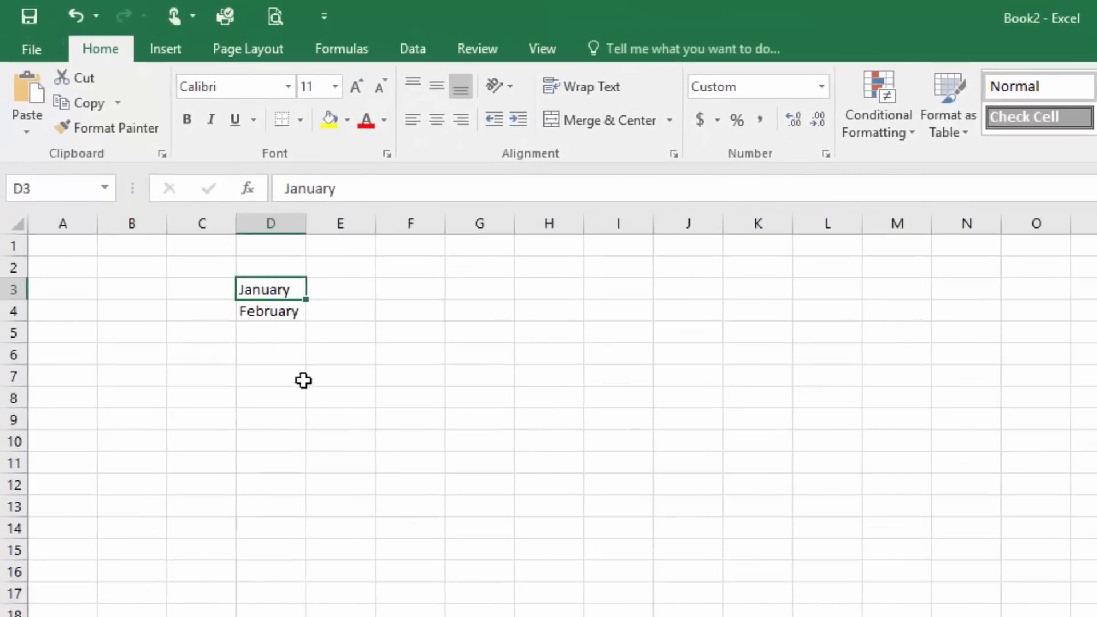
{"action": "mouse_move", "coordinate": [309, 312]}
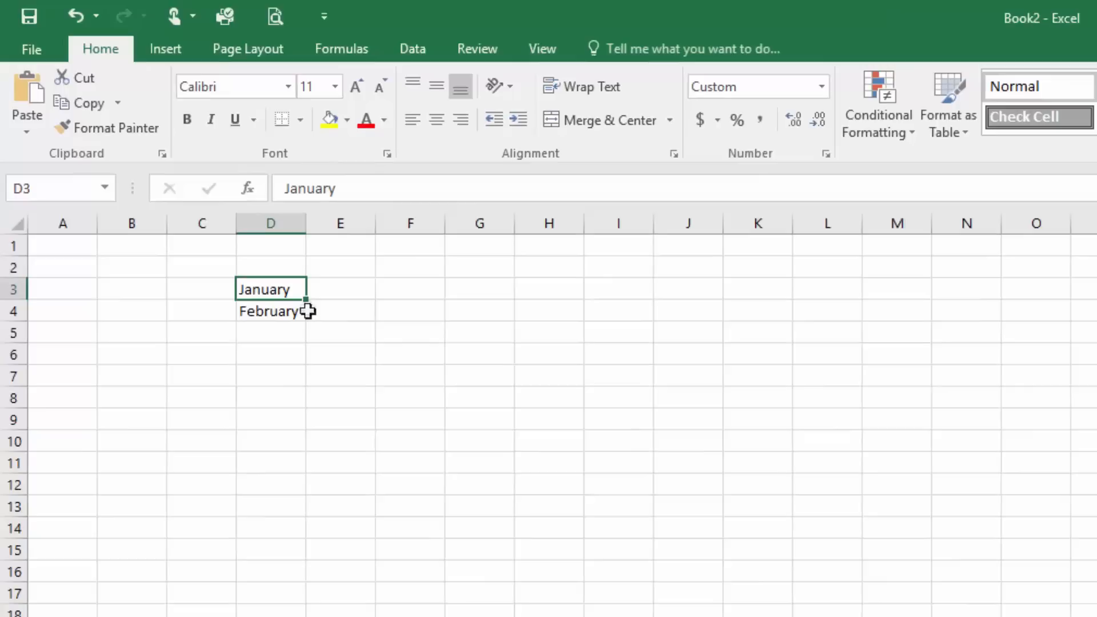
{"action": "mouse_move", "coordinate": [304, 304]}
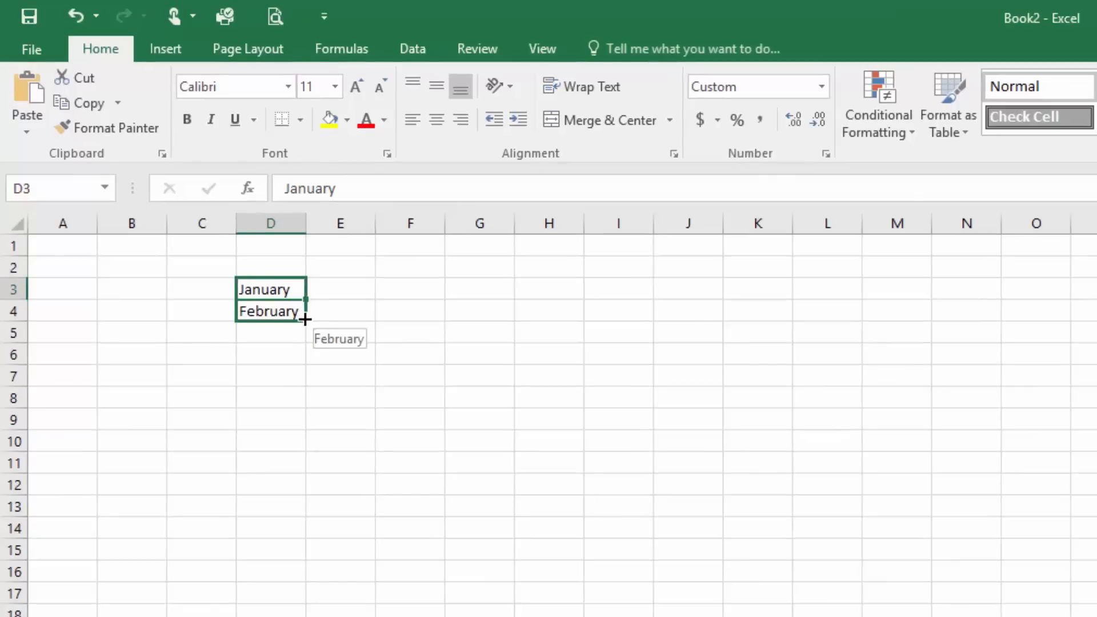
AutoFill the month series from D3:D4 down to December in D14.
{"action": "left_click_drag", "start_coordinate": [304, 320], "coordinate": [302, 354]}
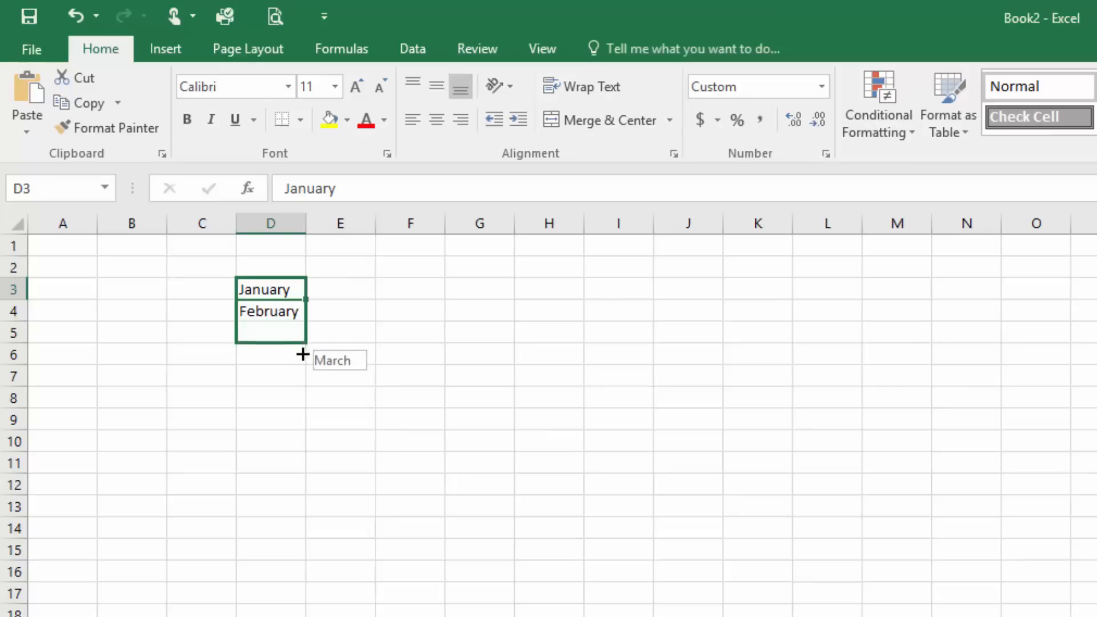
{"action": "left_click_drag", "start_coordinate": [303, 354], "coordinate": [293, 441]}
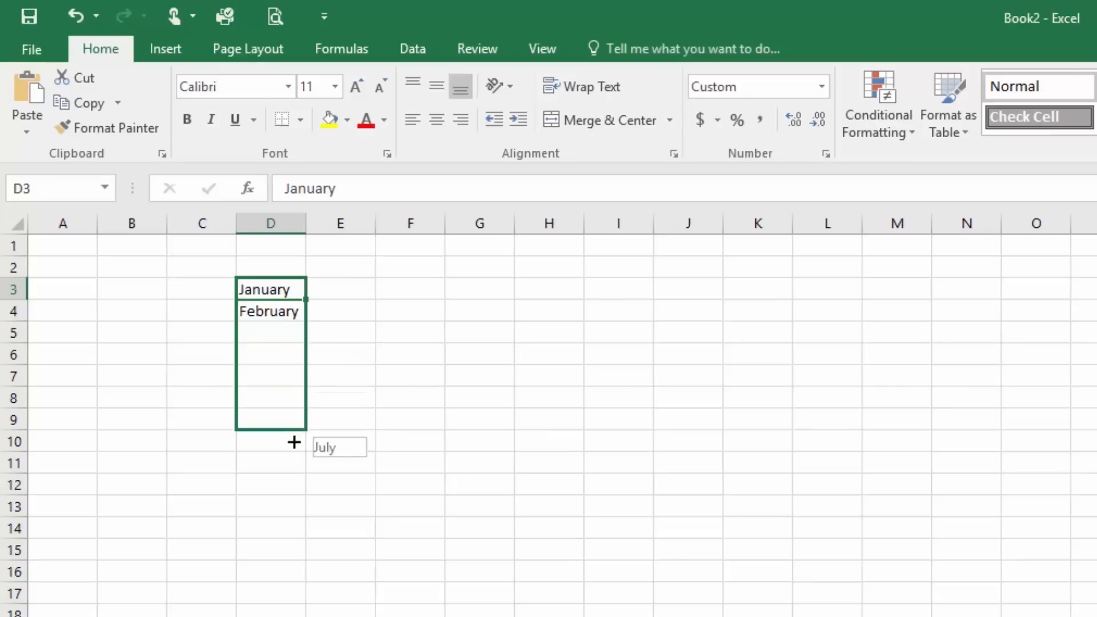
{"action": "left_click_drag", "start_coordinate": [294, 442], "coordinate": [289, 502]}
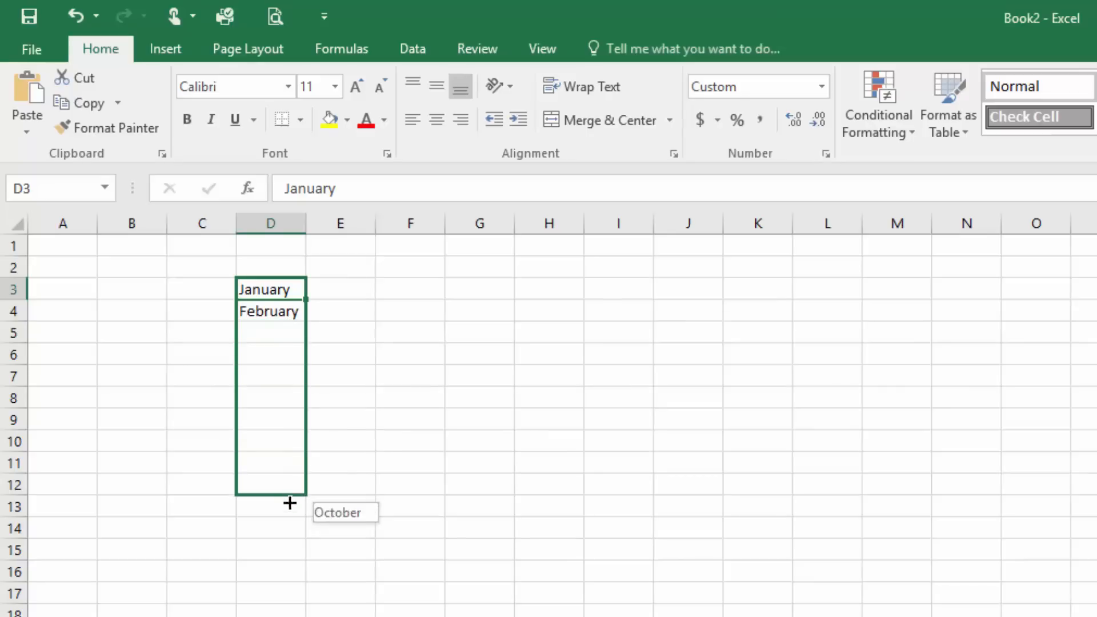
{"action": "left_click_drag", "start_coordinate": [289, 503], "coordinate": [285, 537]}
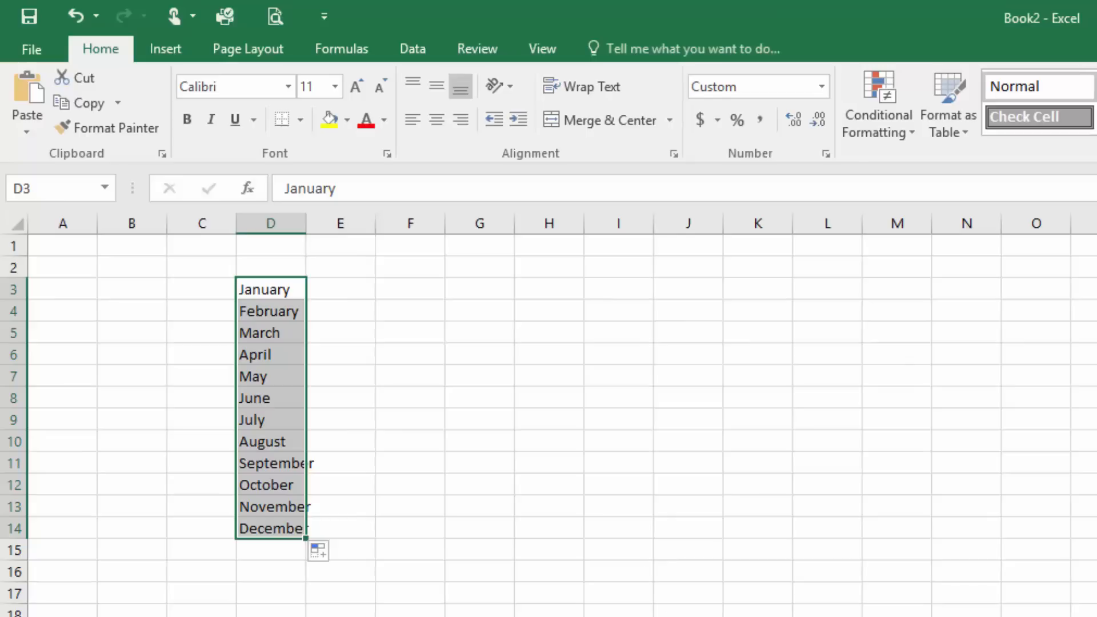
{"action": "mouse_move", "coordinate": [690, 610]}
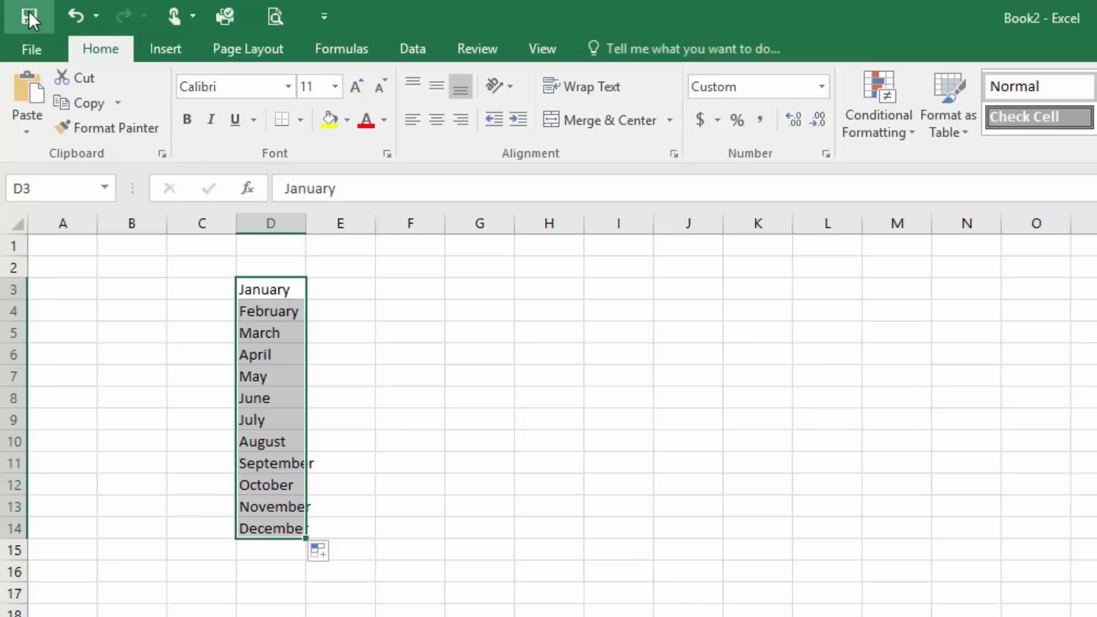
{"action": "mouse_move", "coordinate": [77, 21]}
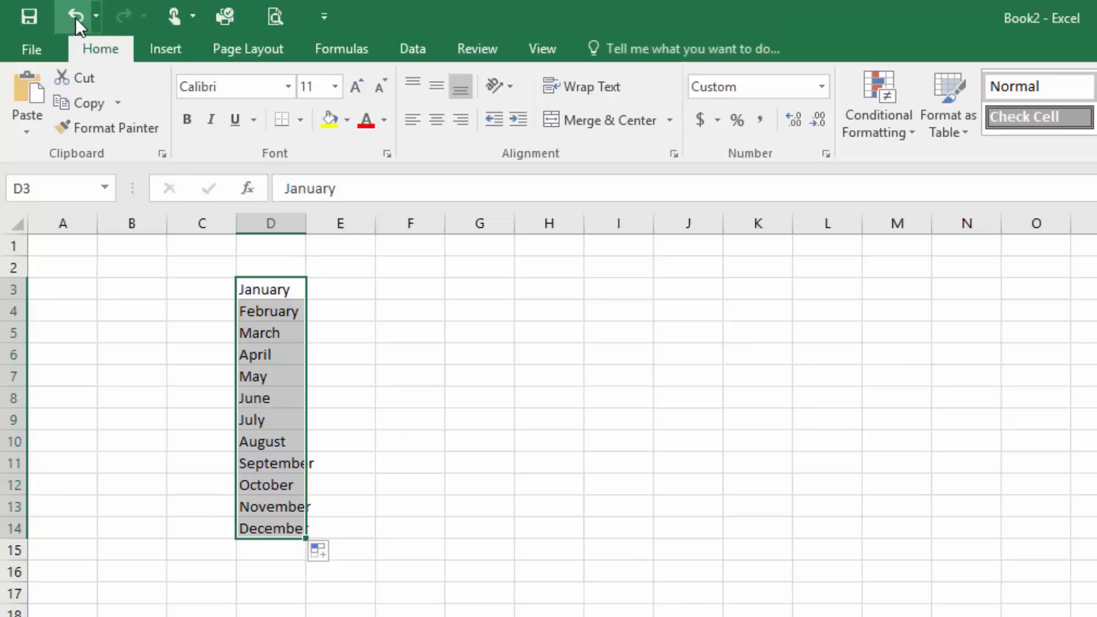
{"action": "mouse_move", "coordinate": [80, 20]}
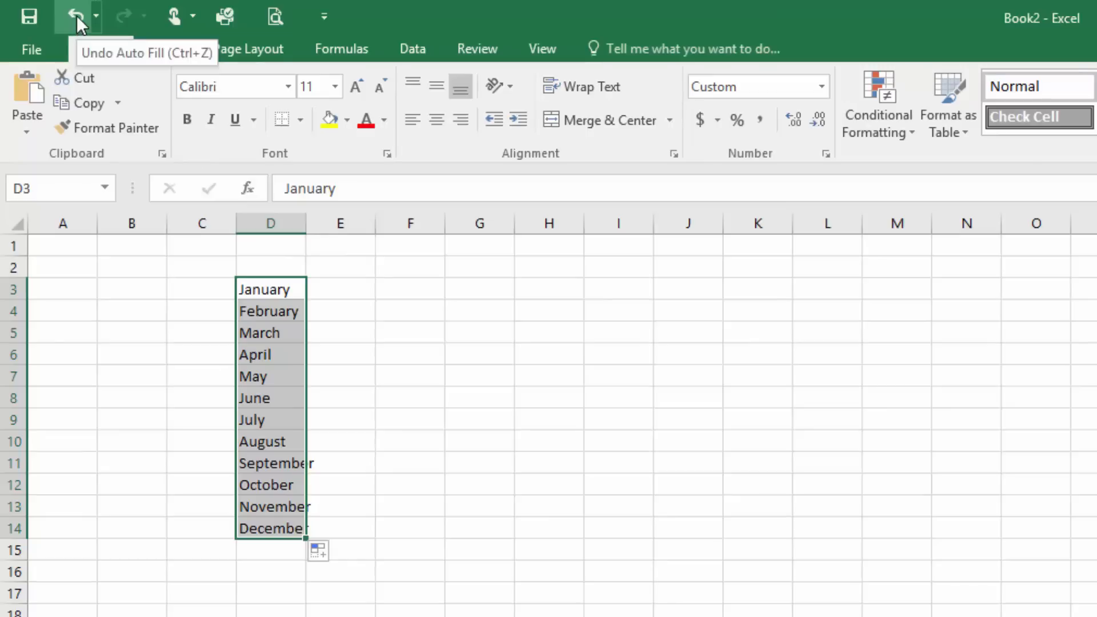
{"action": "left_click", "coordinate": [72, 16]}
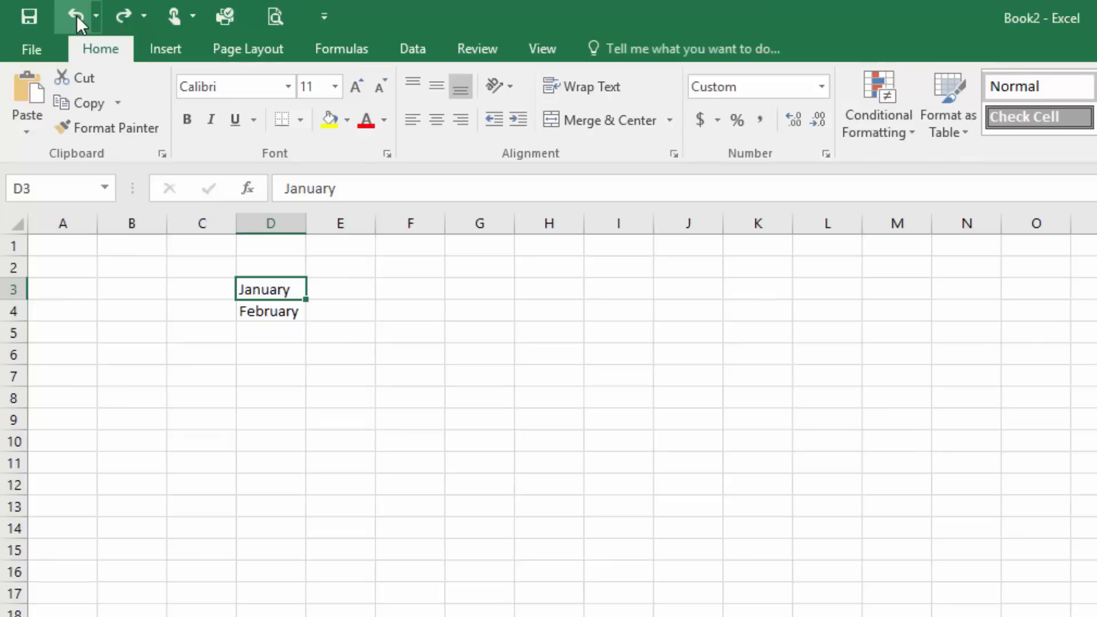
{"action": "mouse_move", "coordinate": [132, 16]}
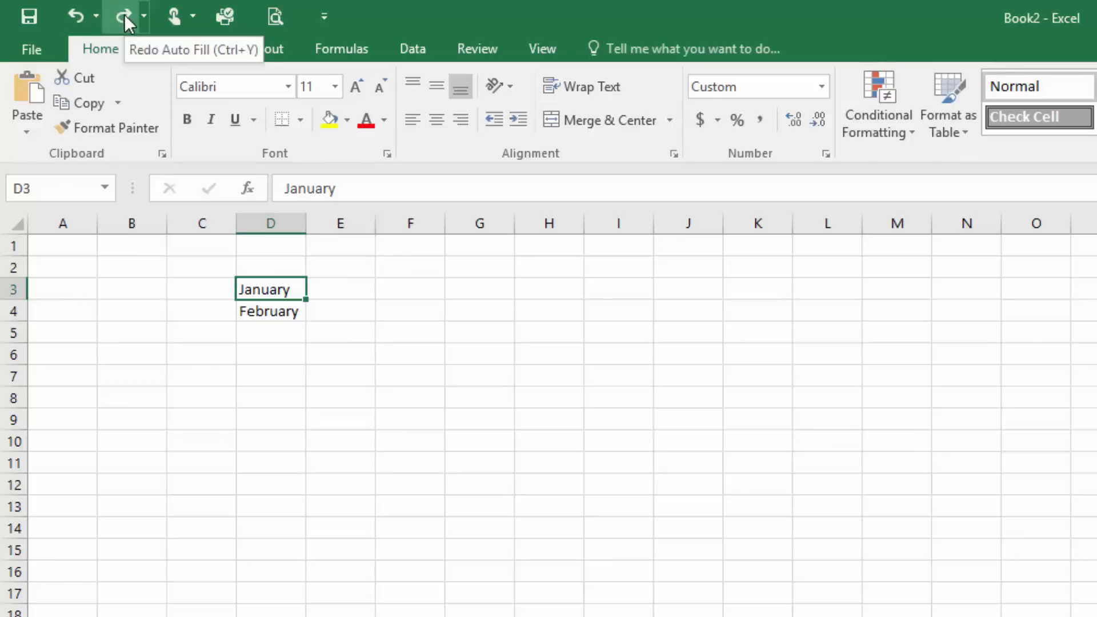
{"action": "left_click", "coordinate": [121, 15]}
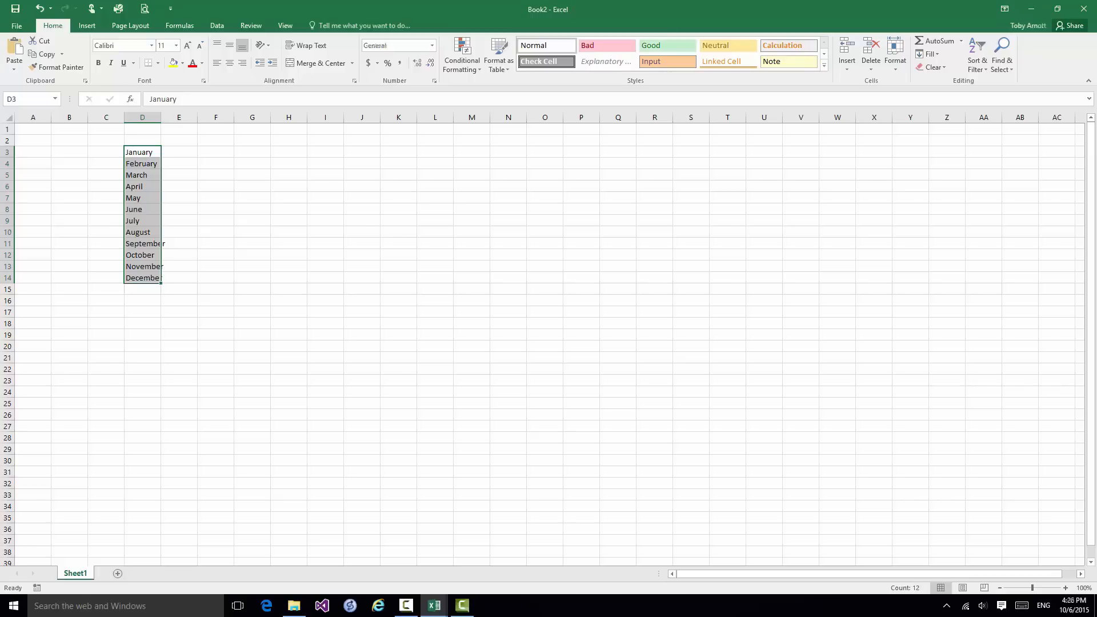
{"action": "mouse_move", "coordinate": [661, 421]}
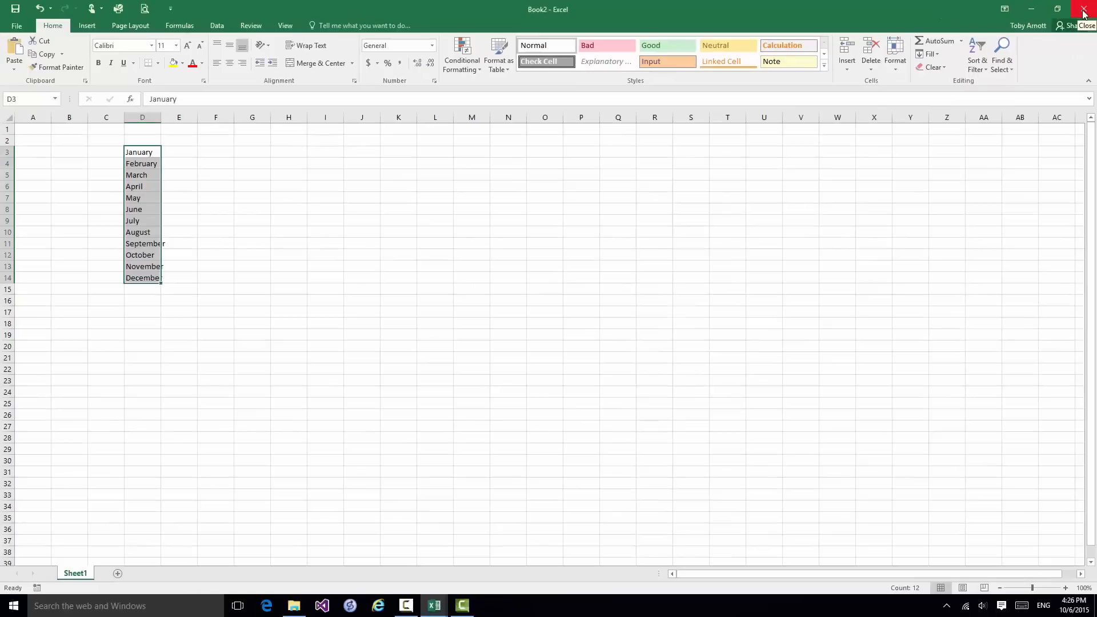
Close Book2, saving it as Monthly Accounts.xlsx.
{"action": "left_click", "coordinate": [1085, 8]}
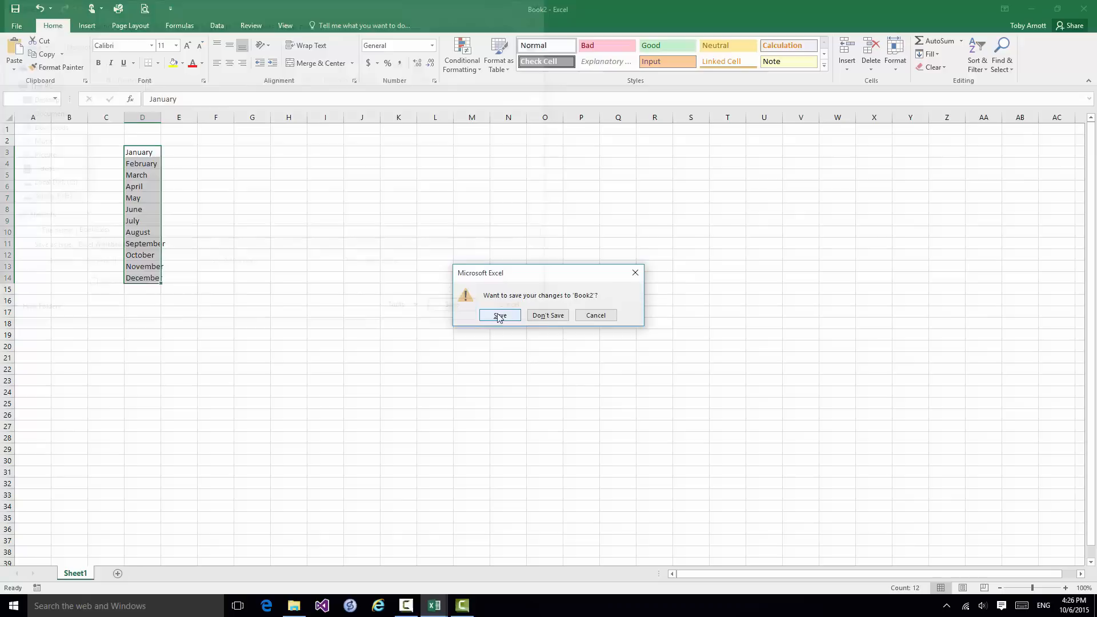
{"action": "left_click", "coordinate": [499, 316]}
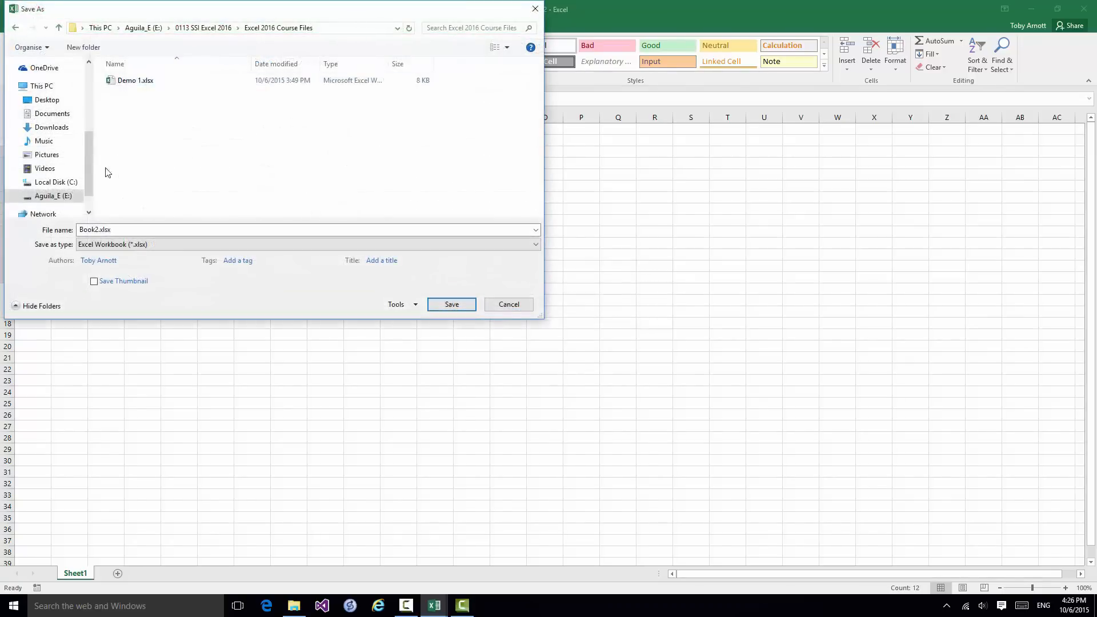
{"action": "left_click", "coordinate": [98, 230]}
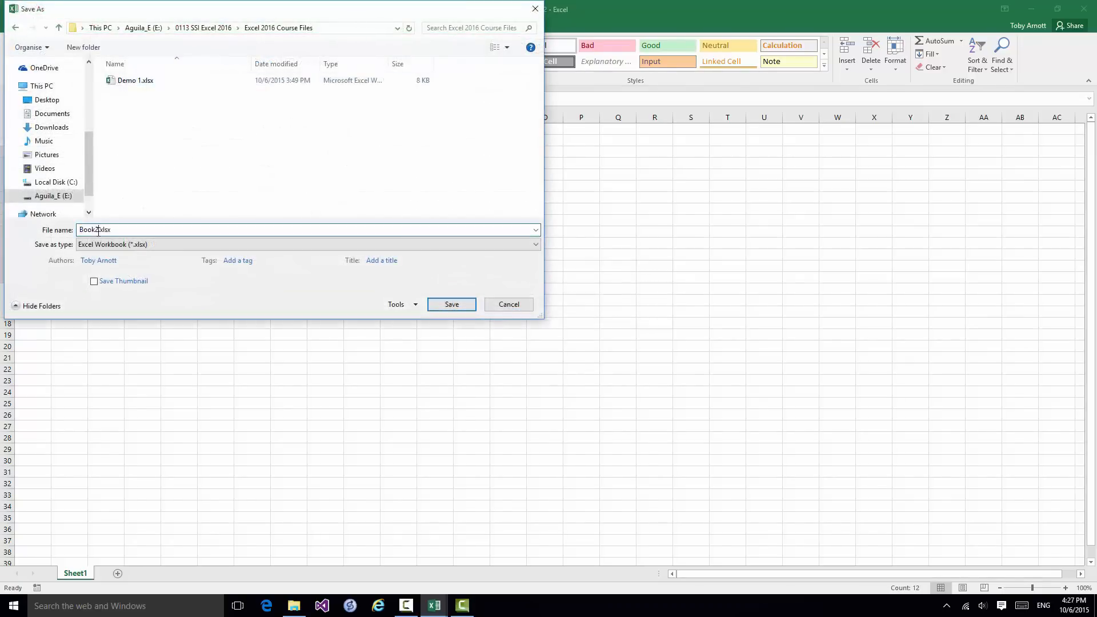
{"action": "key", "text": "Backspace"}
{"action": "type", "text": "Monthly Accounts"}
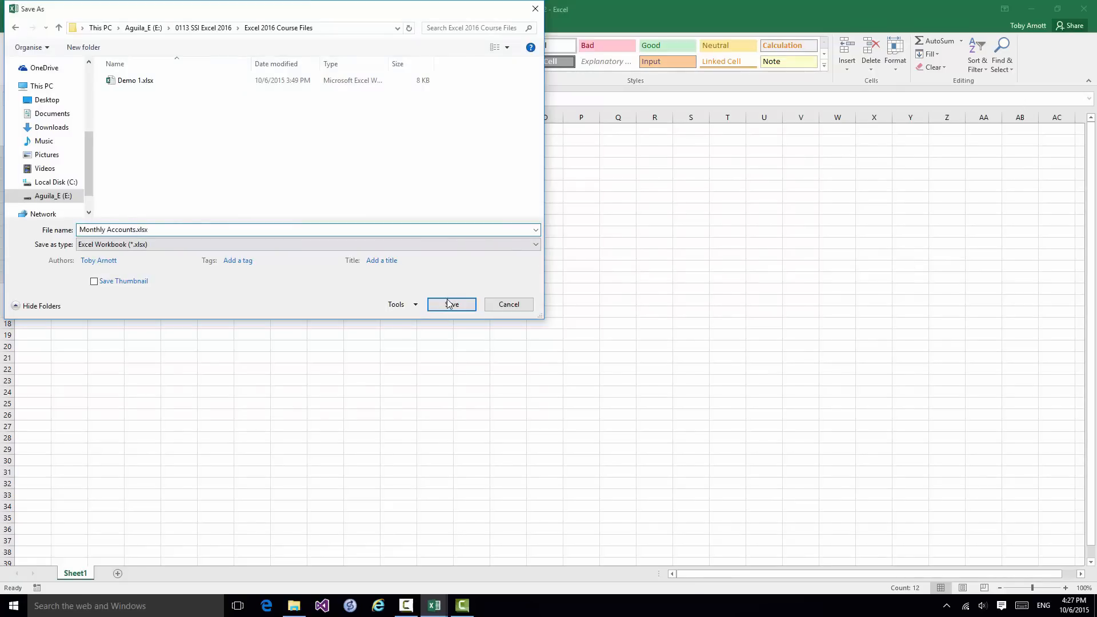
{"action": "left_click", "coordinate": [451, 304]}
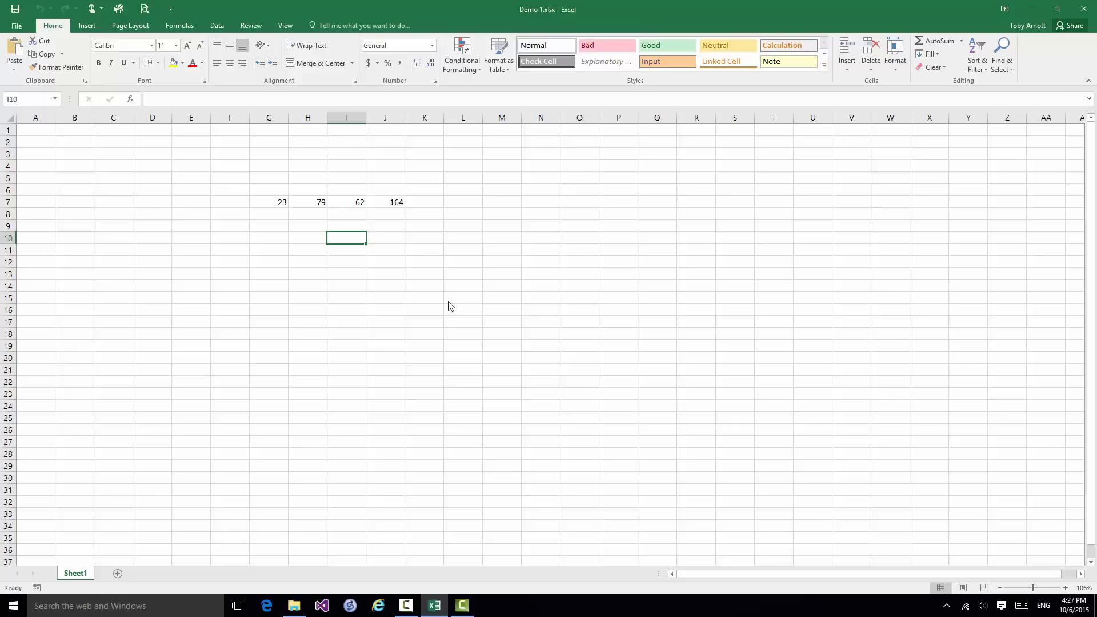
{"action": "mouse_move", "coordinate": [866, 265]}
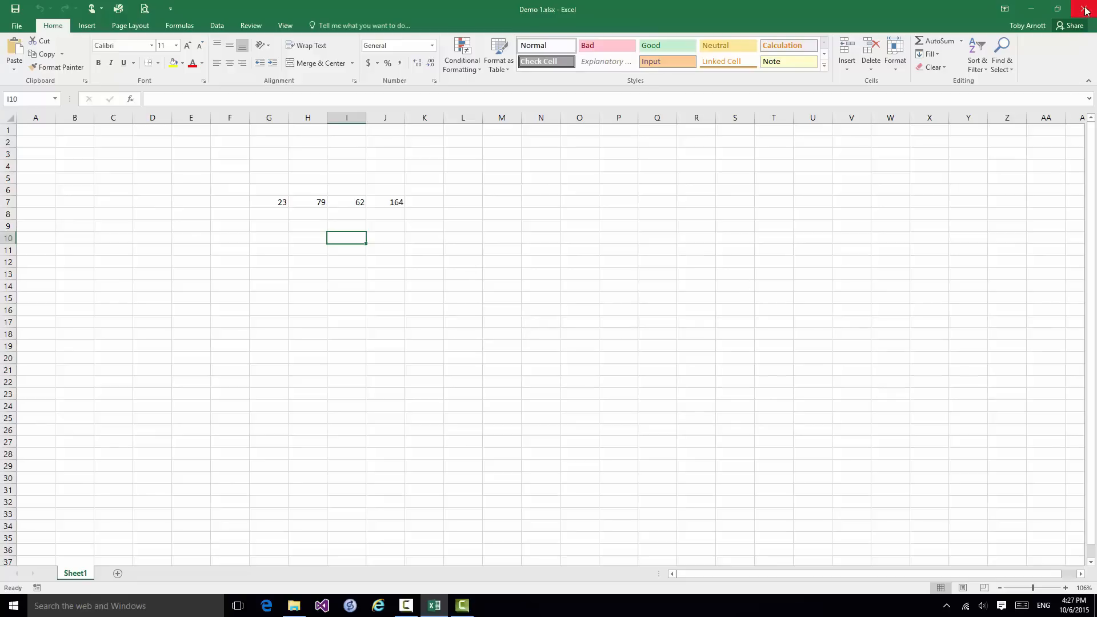
Close the Demo 1 workbook and exit Excel, leaving the Windows desktop.
{"action": "left_click", "coordinate": [1086, 7]}
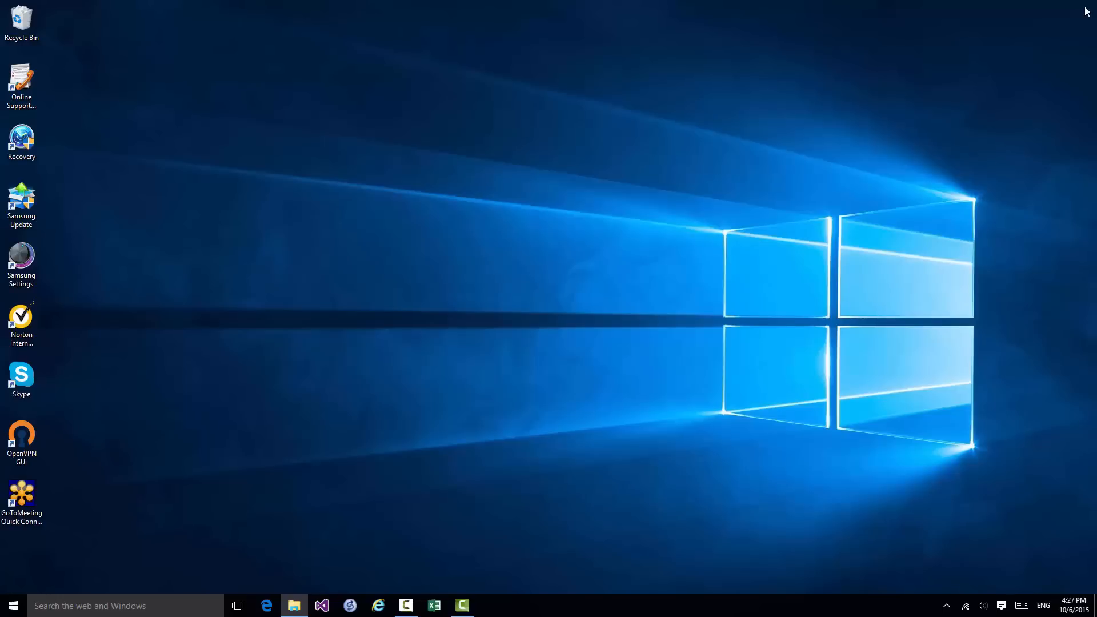
{"action": "mouse_move", "coordinate": [1078, 17]}
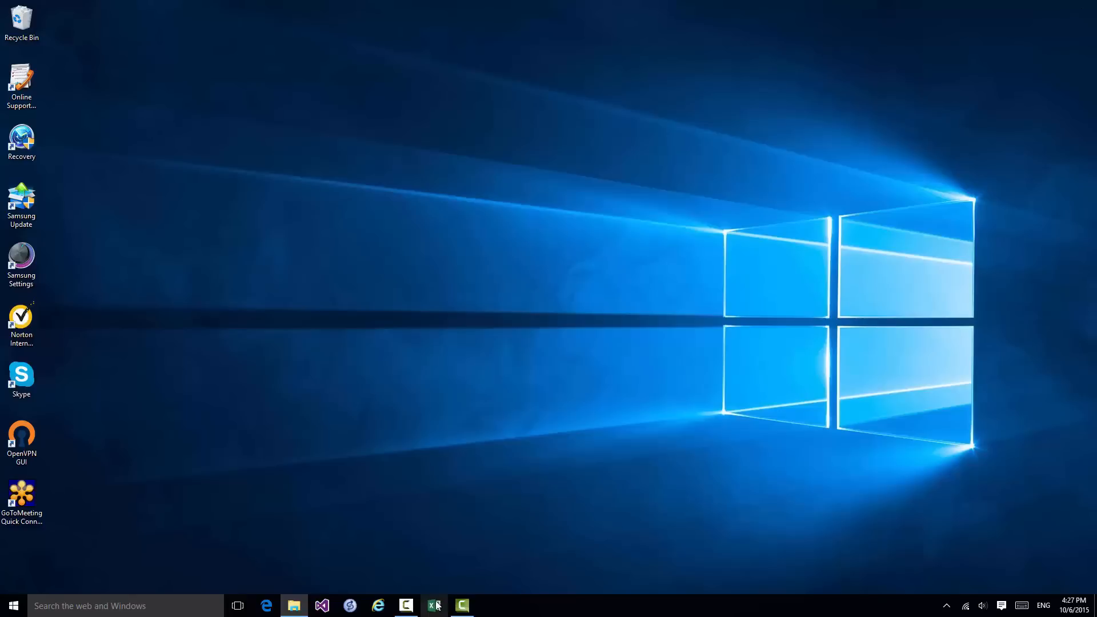
{"action": "mouse_move", "coordinate": [434, 605]}
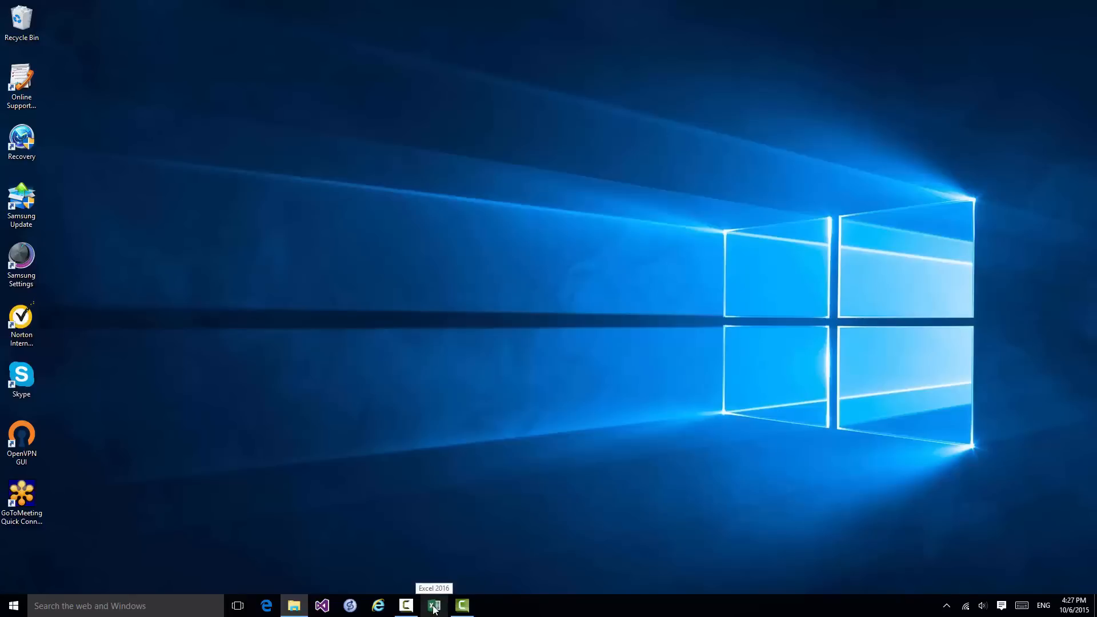
Relaunch Excel 2016 from the taskbar to reach its start screen.
{"action": "left_click", "coordinate": [434, 605]}
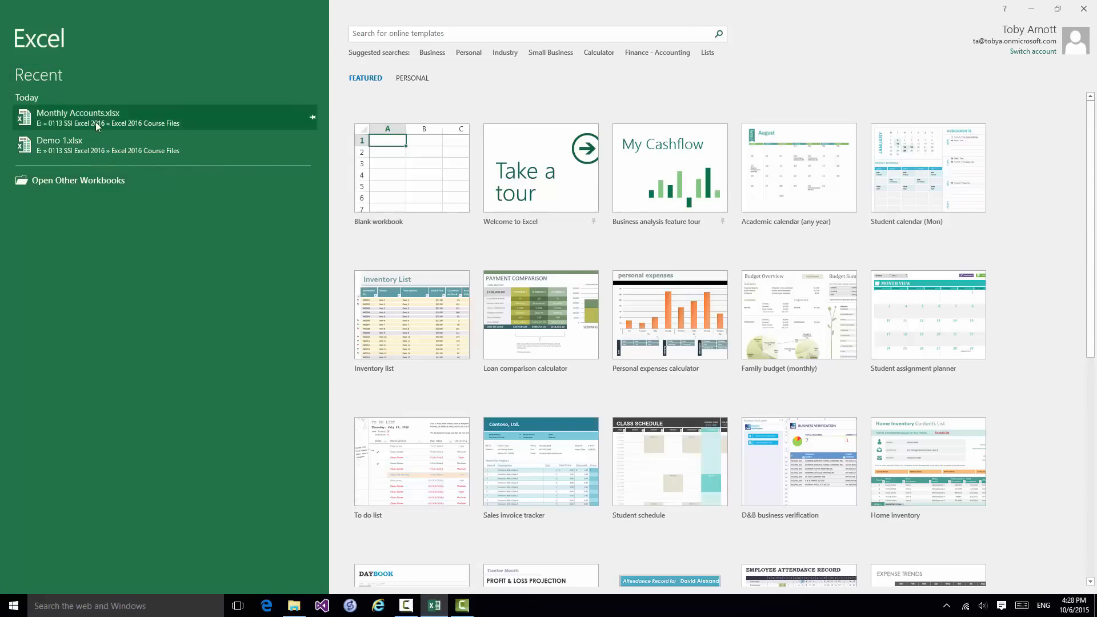
Reopen Monthly Accounts.xlsx from the Recent list, showing January–December in D3:D14.
{"action": "left_click", "coordinate": [77, 112]}
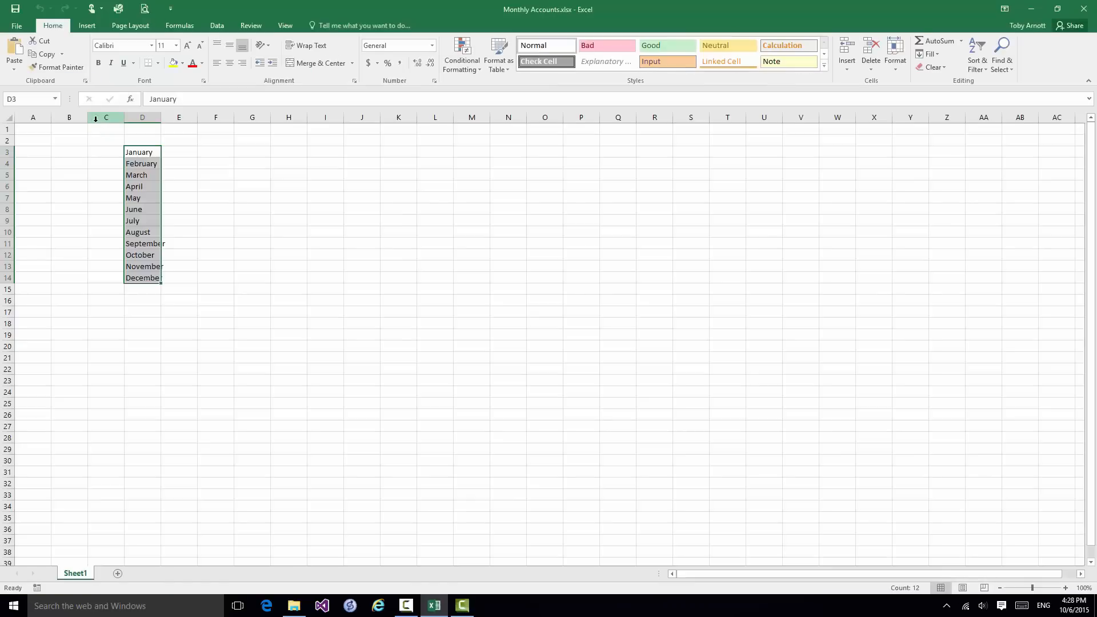